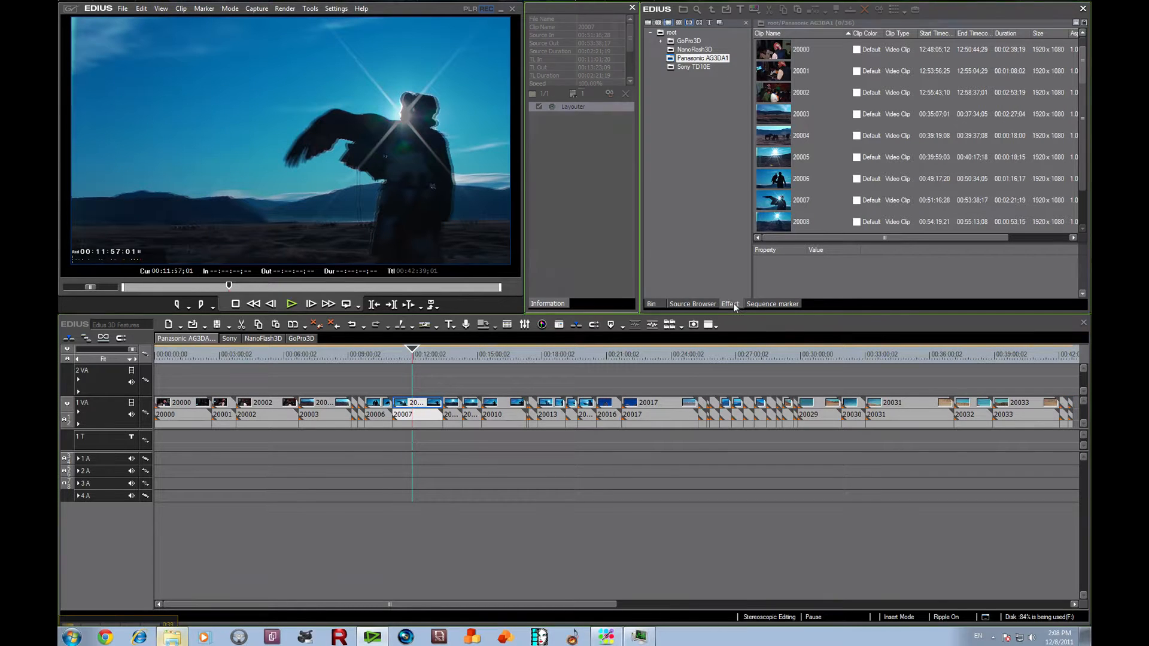
Show the Video Filters list to add Stereoscopic Adjuster to clip 20007
click(730, 303)
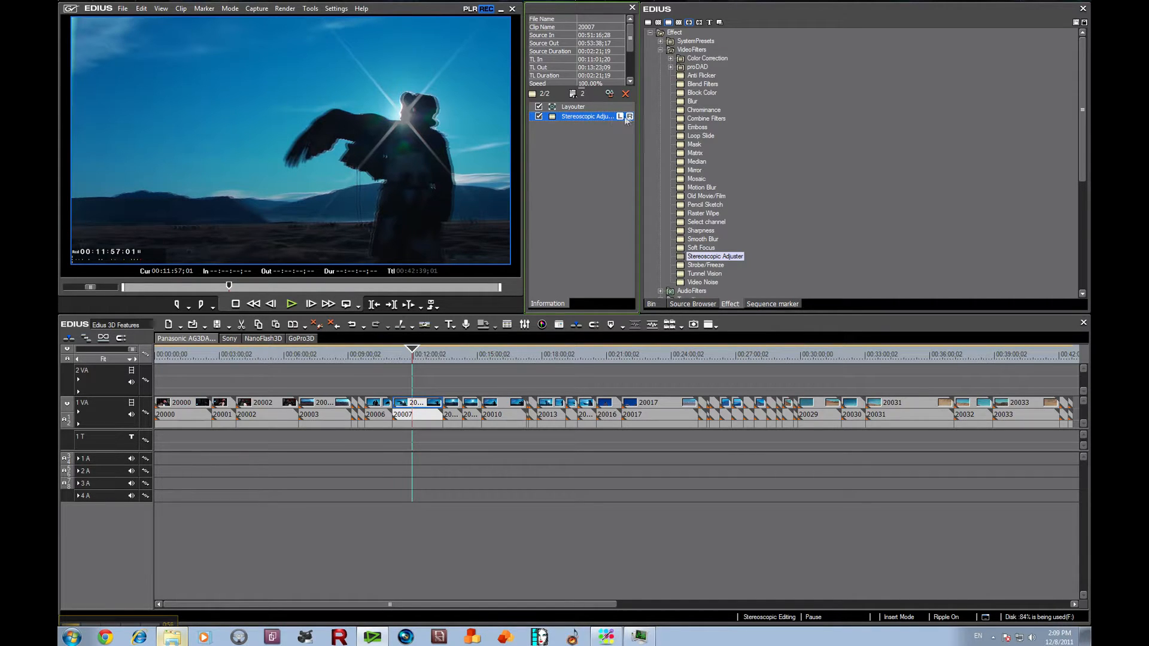
Open clip 20007's Stereoscopic Adjuster settings, test Trimming, then reset it to 0
click(628, 117)
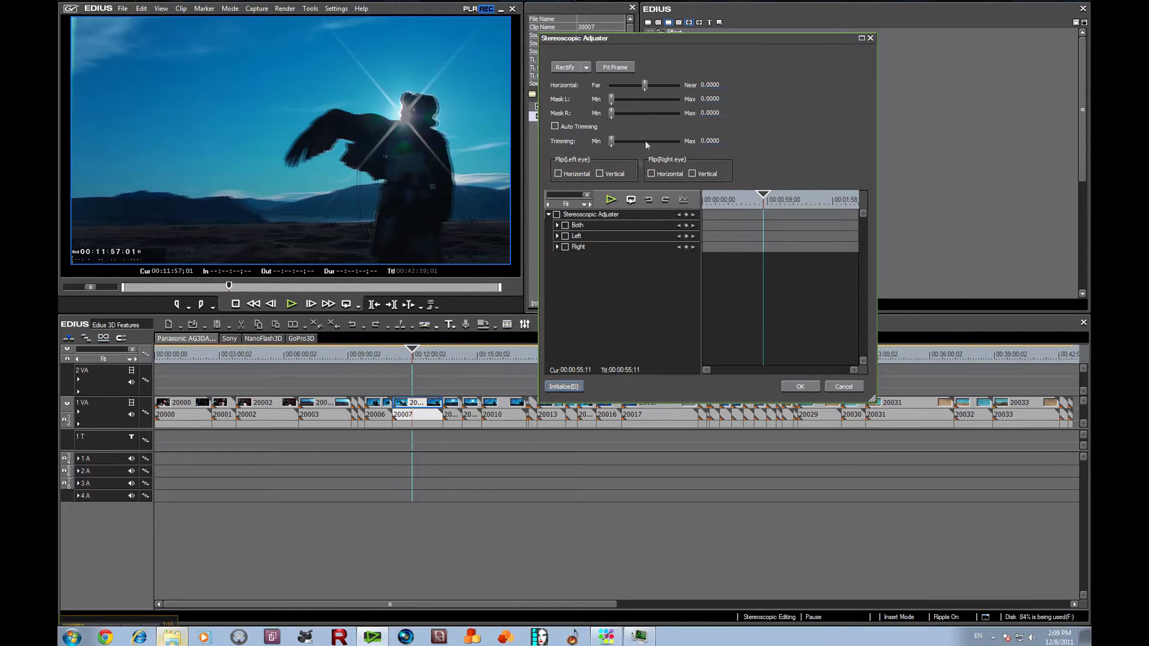
mouse_move(768, 166)
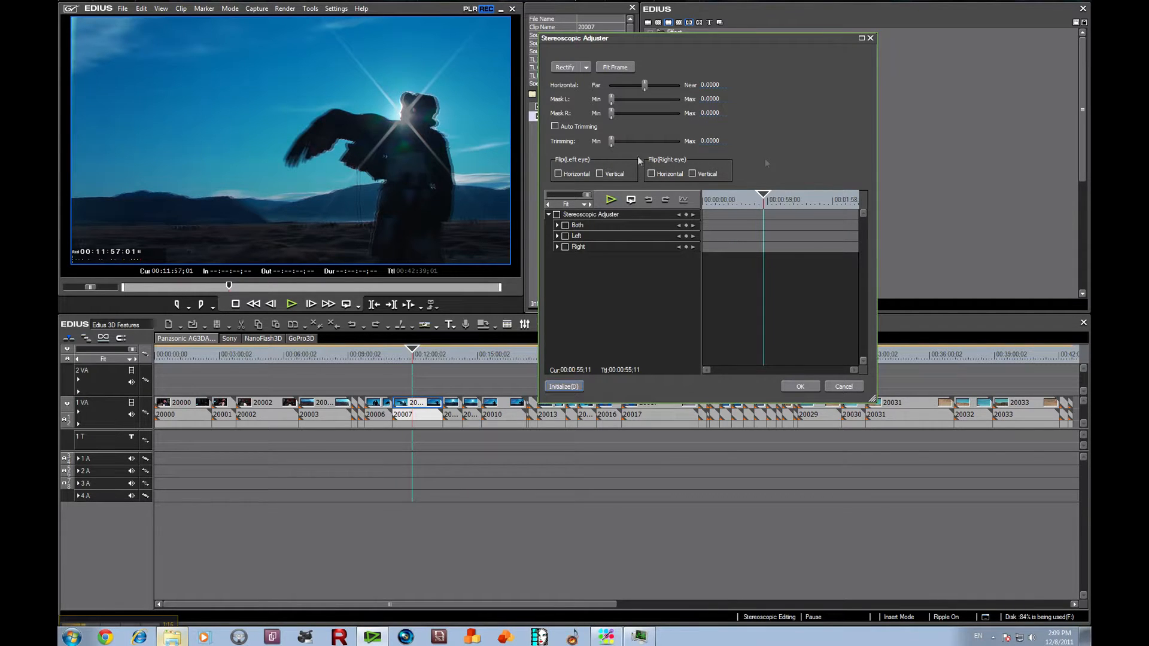
drag(611, 141, 631, 140)
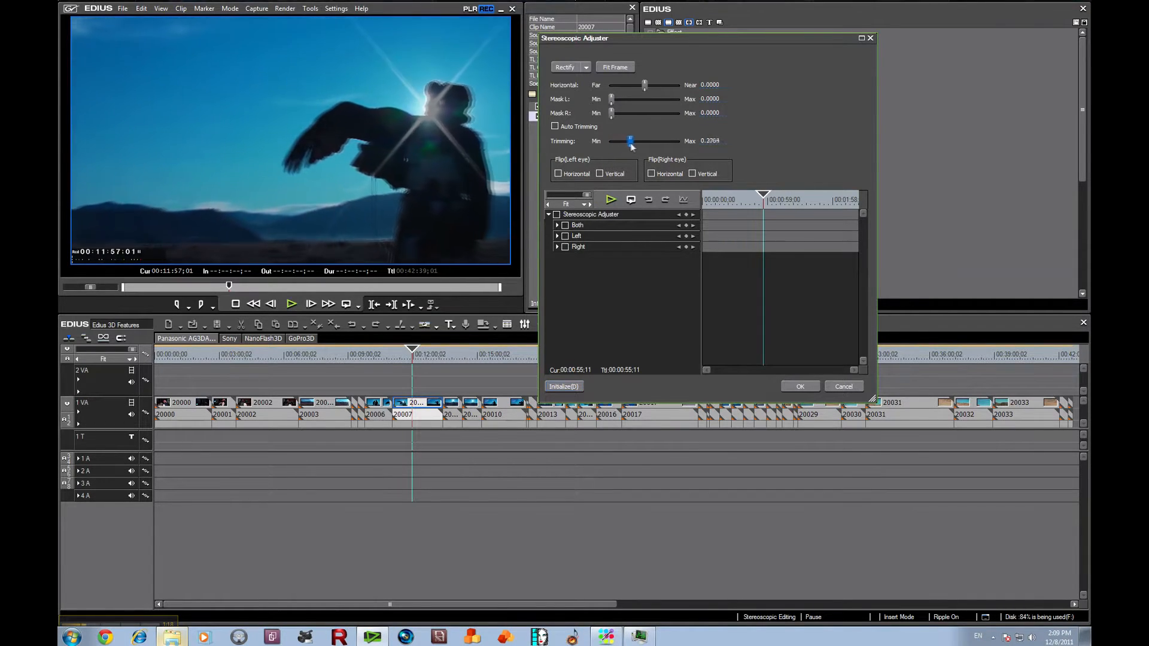
drag(632, 141, 628, 140)
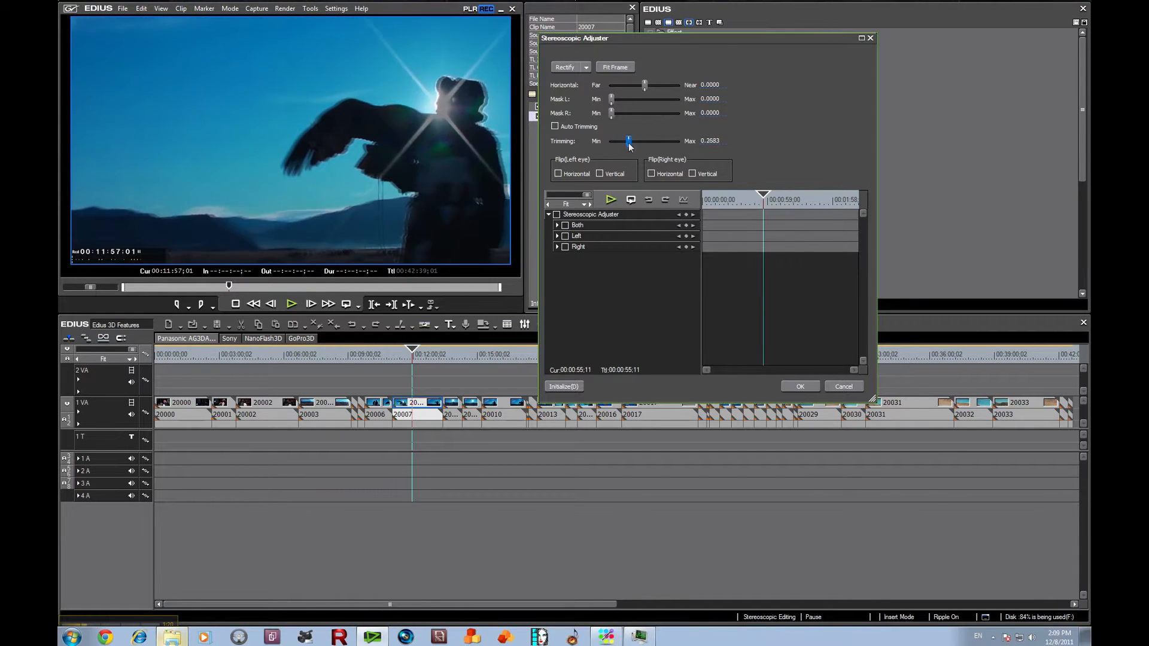
drag(627, 141, 611, 141)
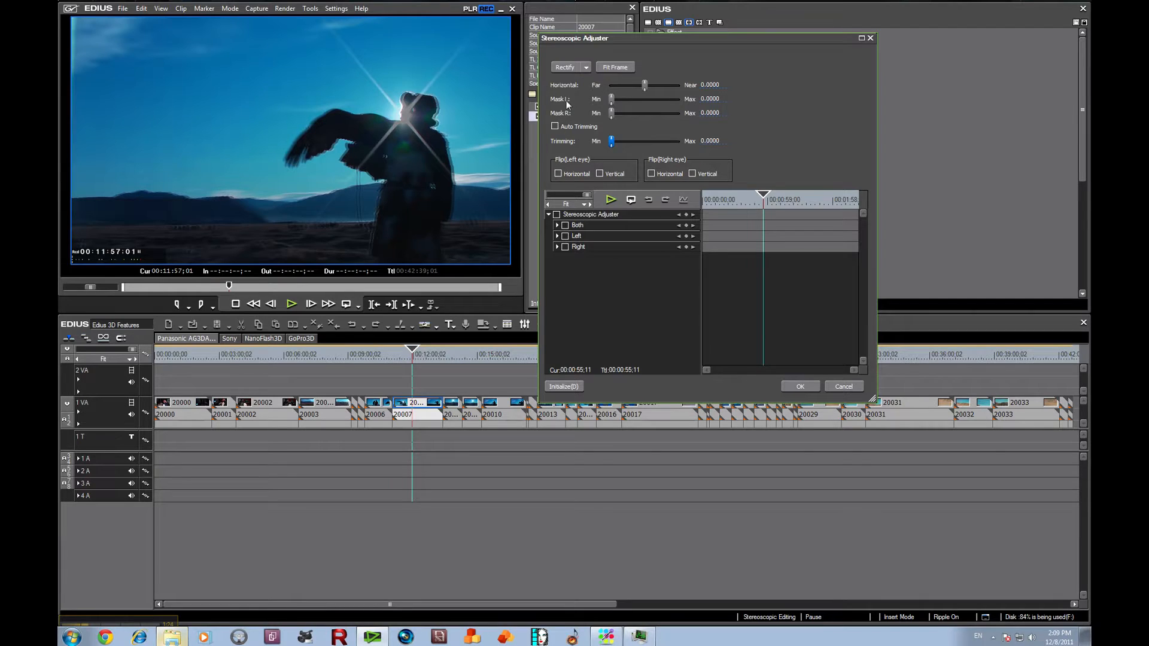
mouse_move(580, 136)
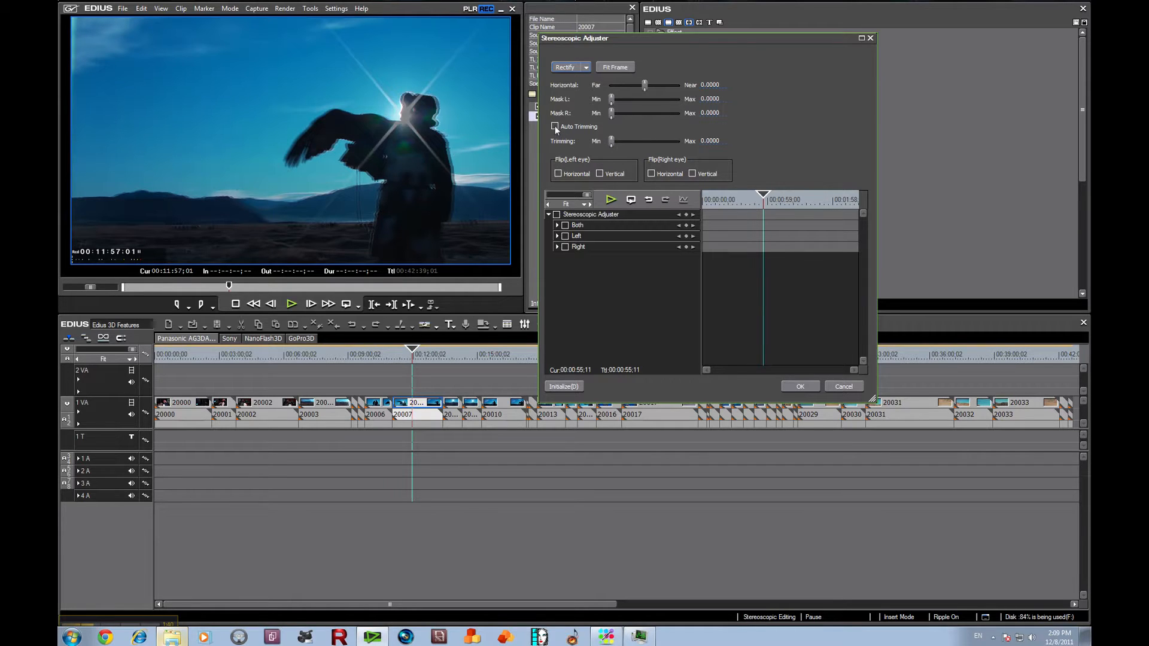
Enable Auto Trimming and briefly expand the Both-eye parameters to review them
click(554, 126)
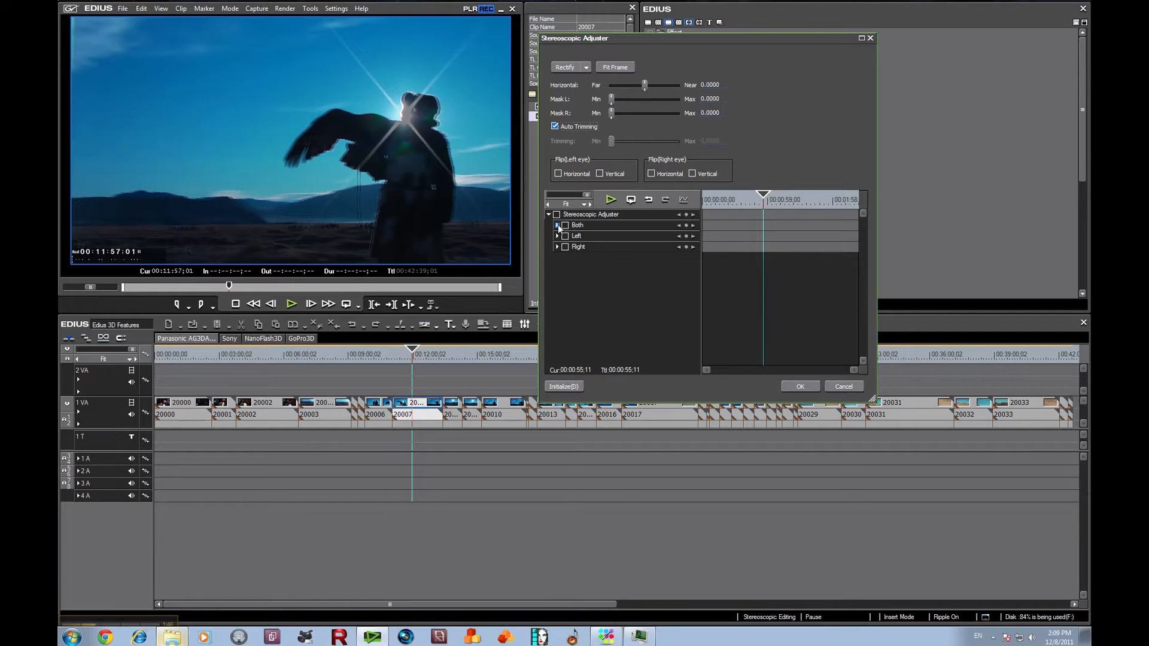
click(557, 225)
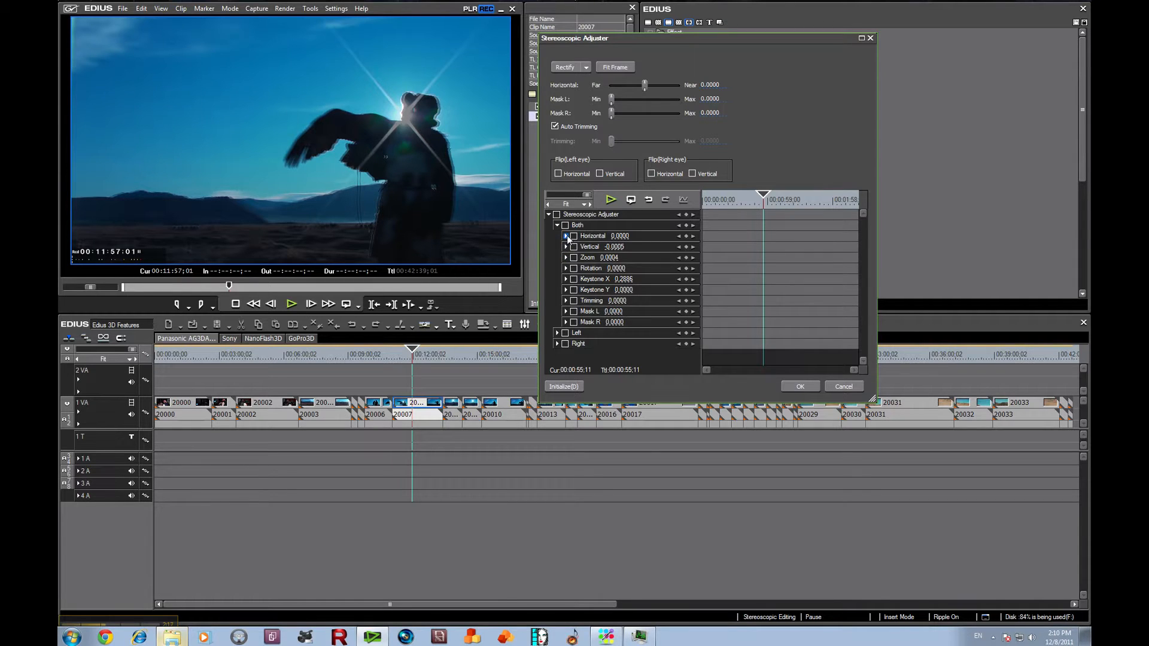
click(557, 225)
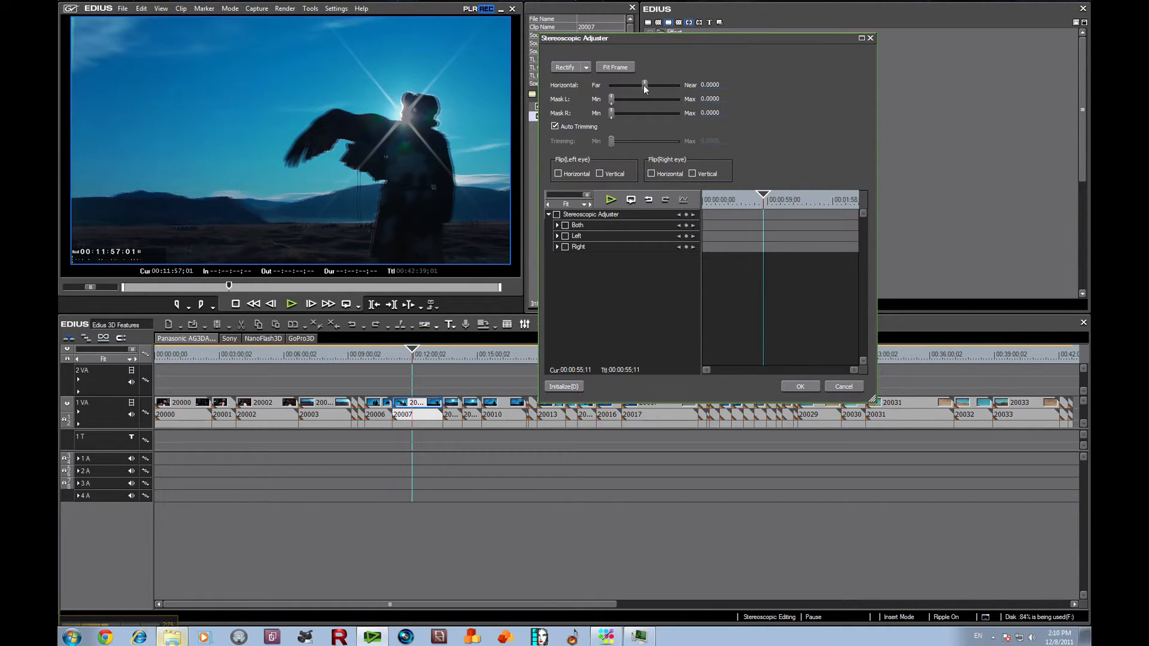
Try horizontal convergence values between Far and Near, settling at about 0.0089
drag(646, 85, 643, 84)
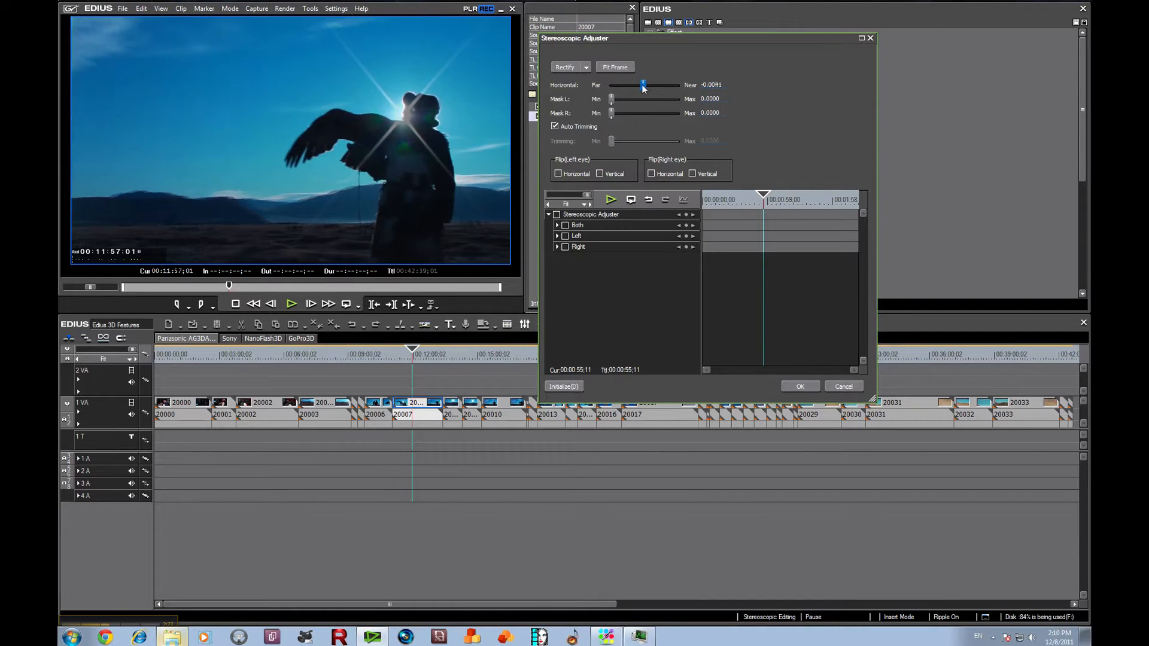
drag(643, 85, 646, 85)
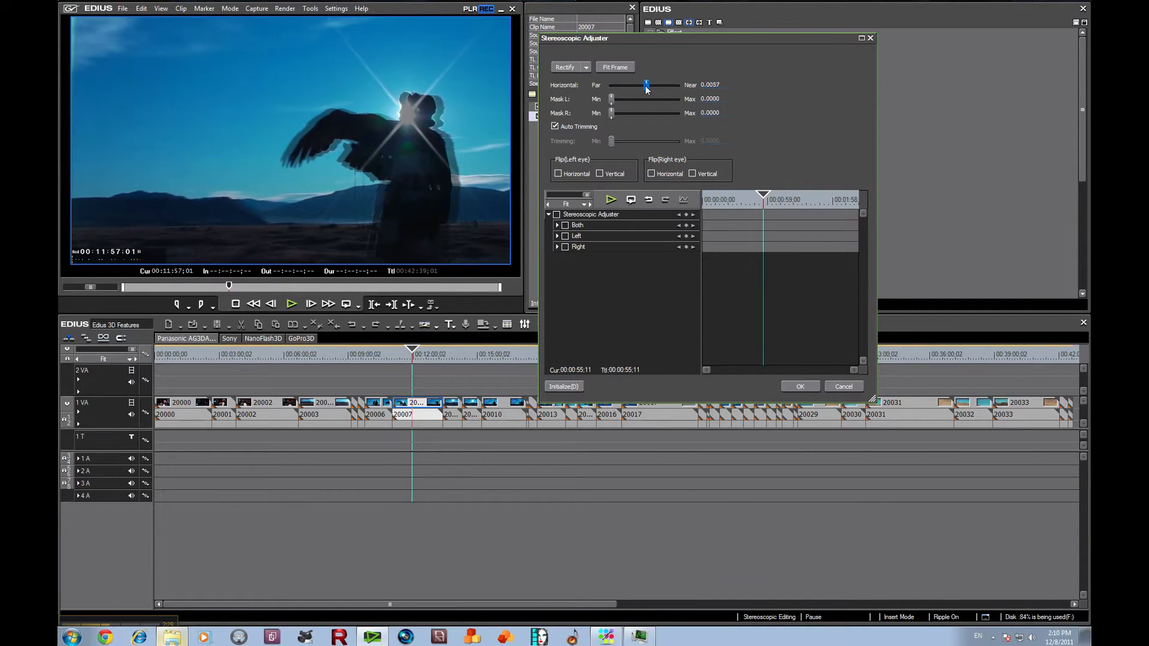
drag(644, 86, 648, 85)
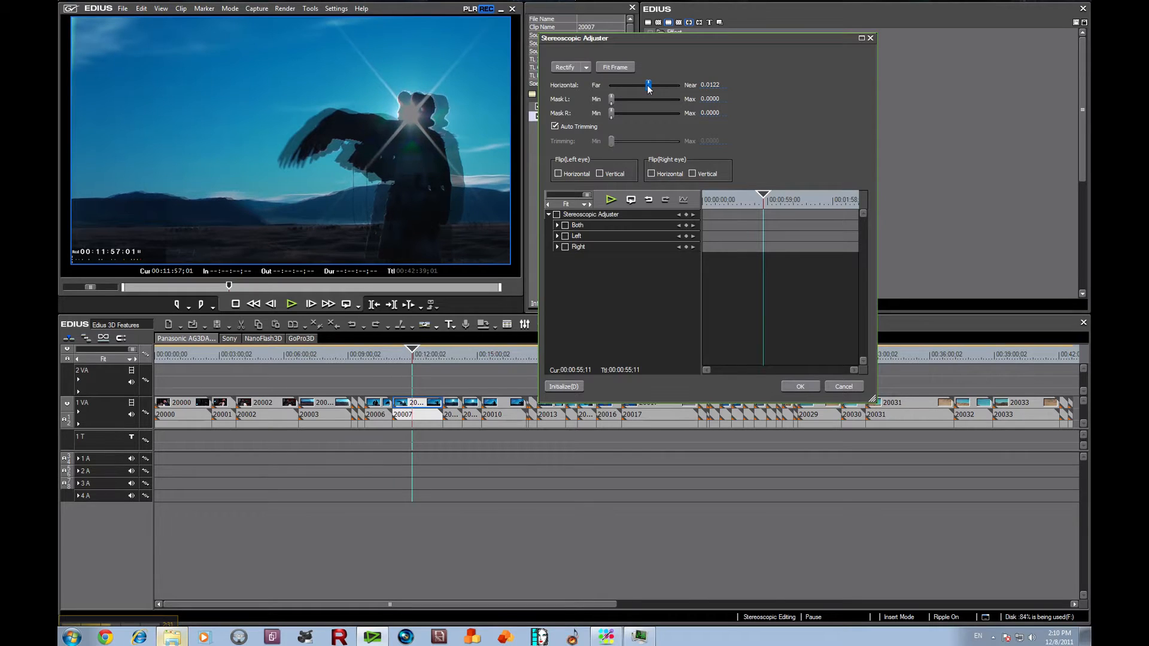
drag(648, 85, 645, 85)
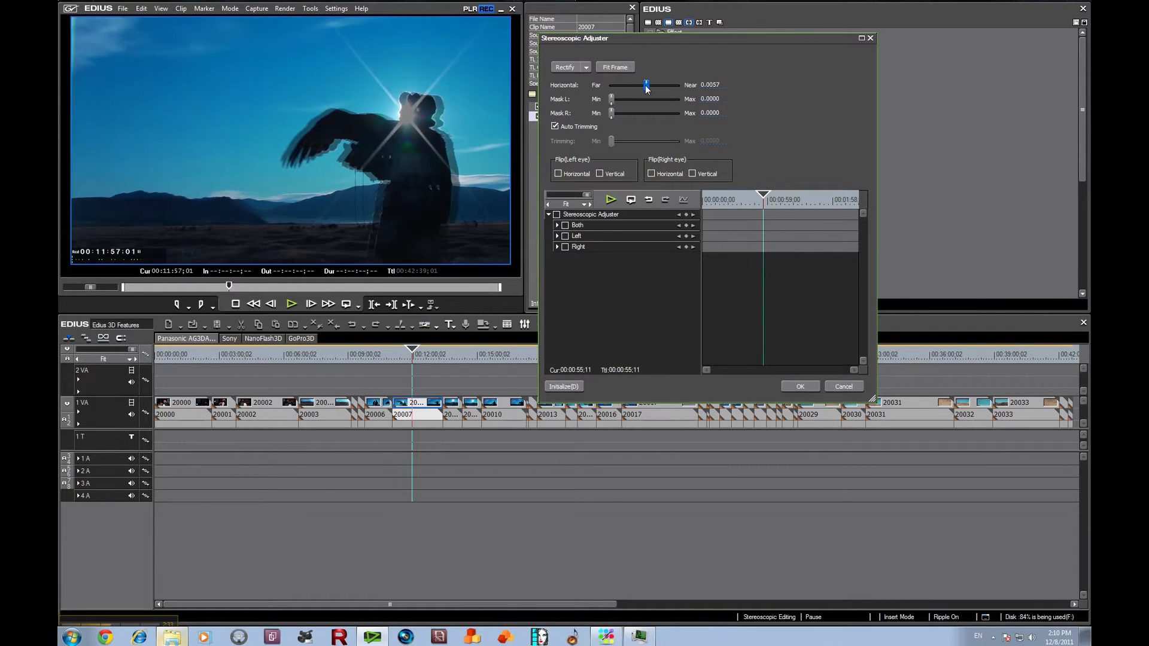
drag(645, 85, 643, 85)
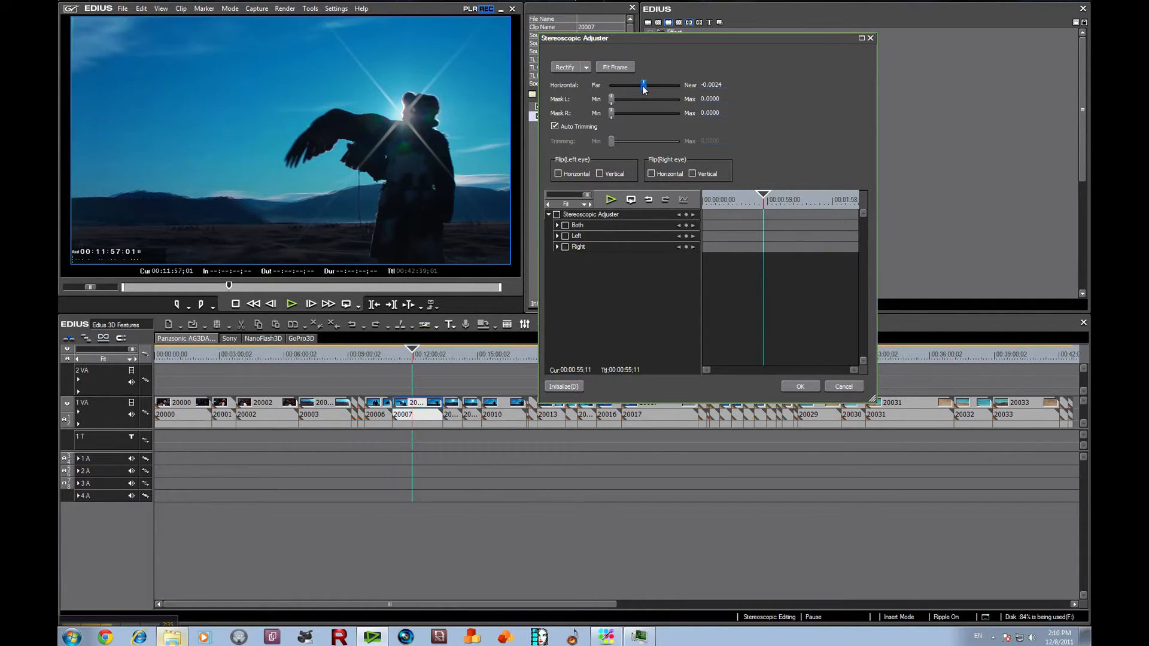
drag(643, 85, 647, 85)
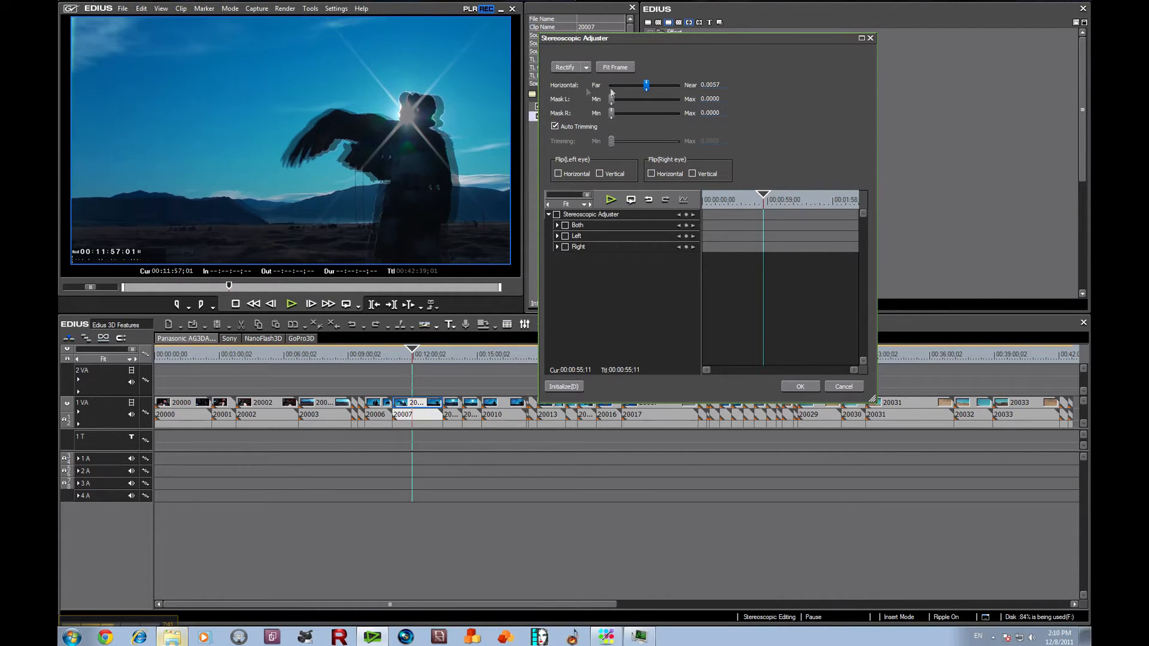
drag(645, 85, 647, 85)
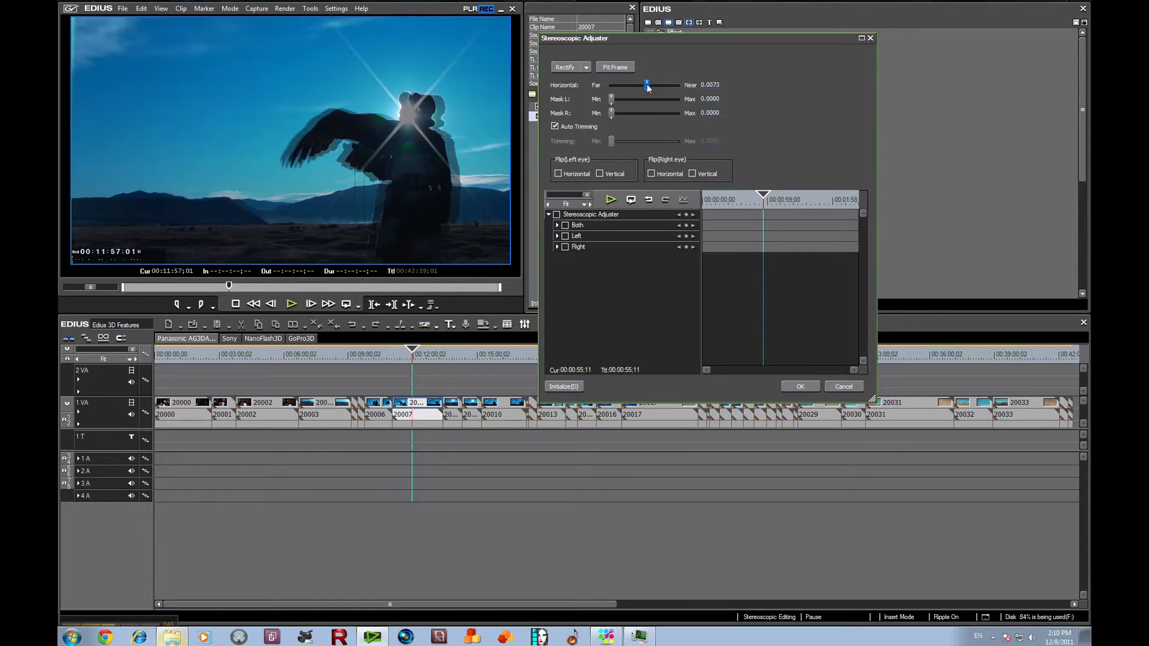
drag(645, 84, 648, 85)
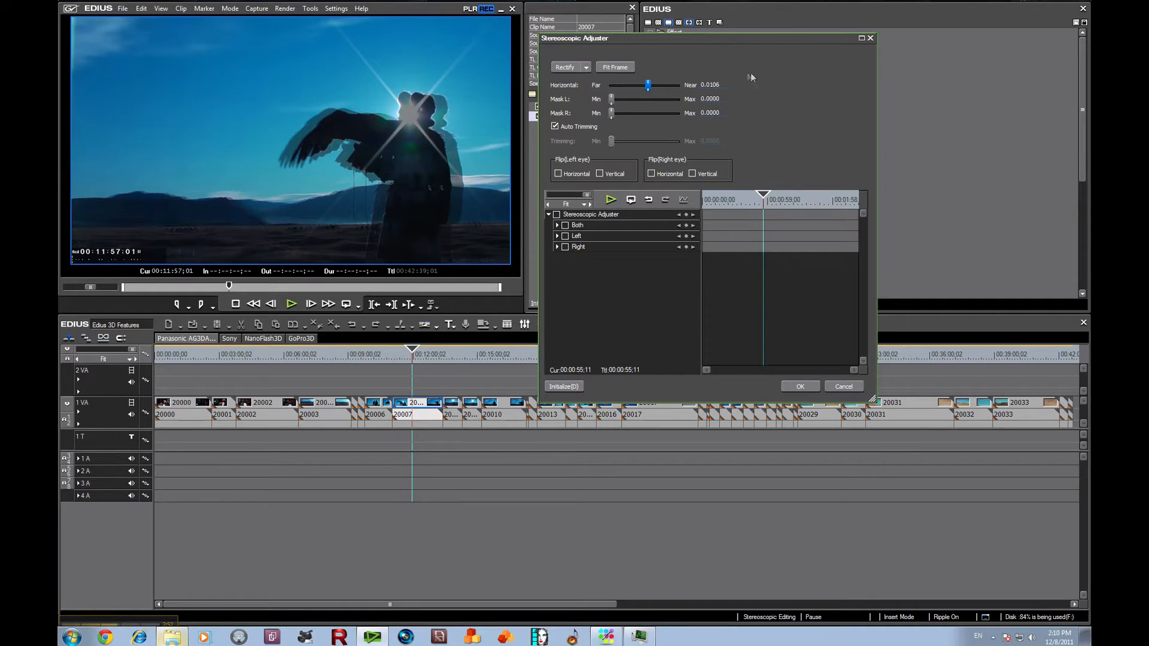
click(714, 84)
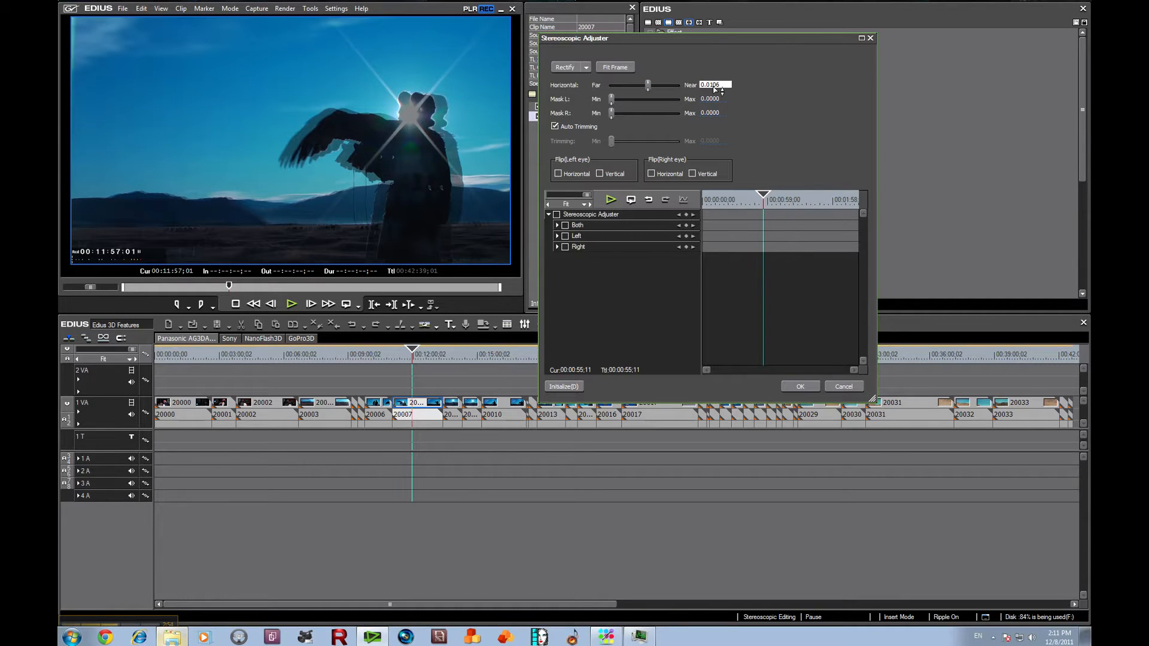
drag(648, 85, 654, 85)
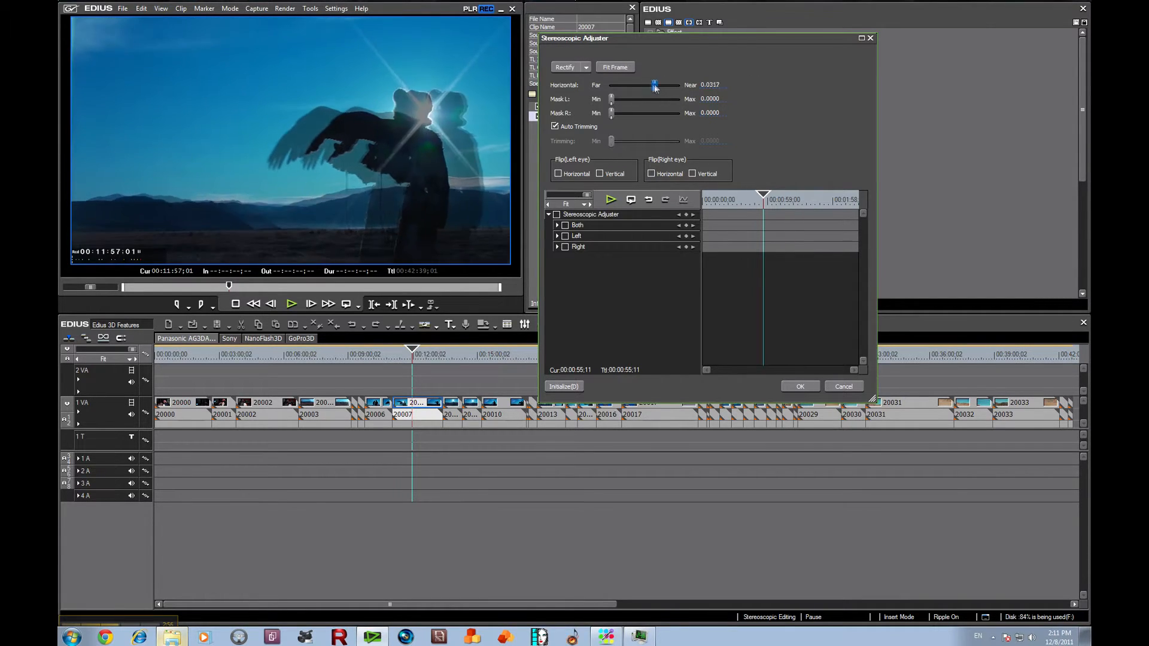
drag(654, 85, 647, 85)
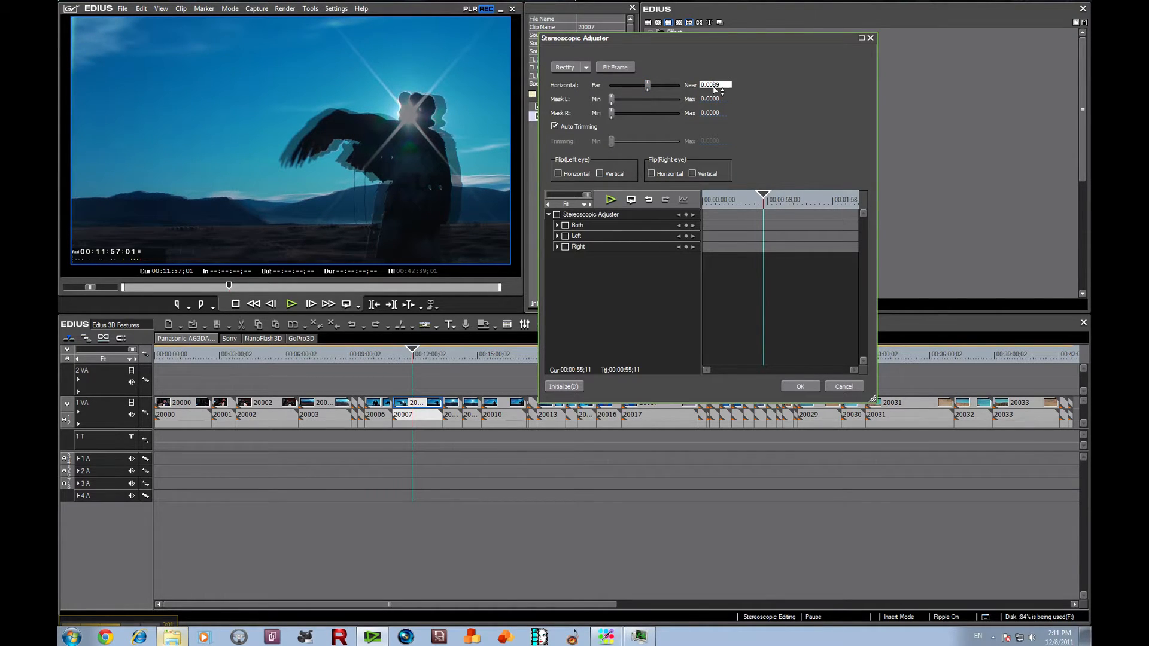
triple_click(714, 85)
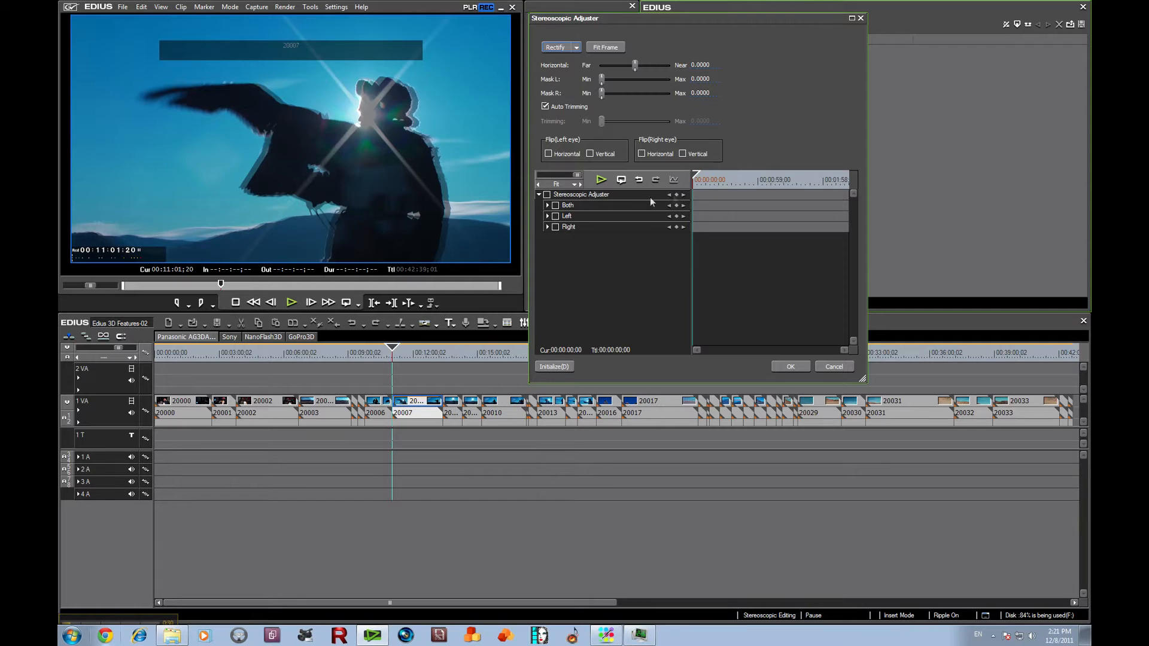
Enable keyframing and set the horizontal convergence to -0.0067 near the clip start
click(546, 194)
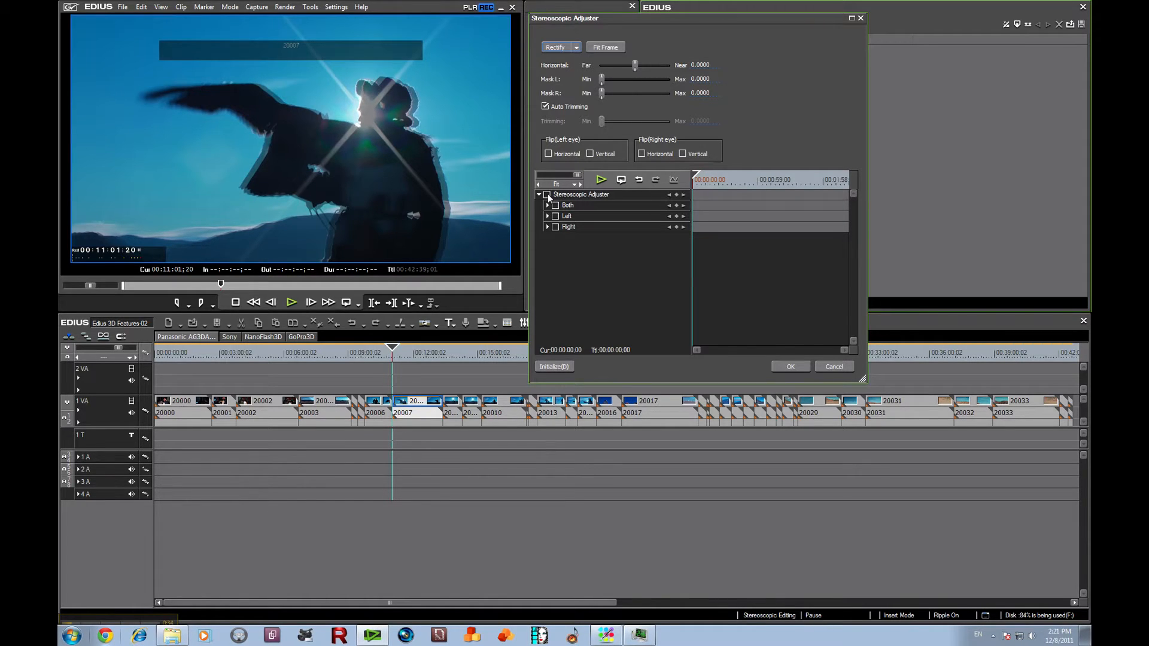
click(547, 193)
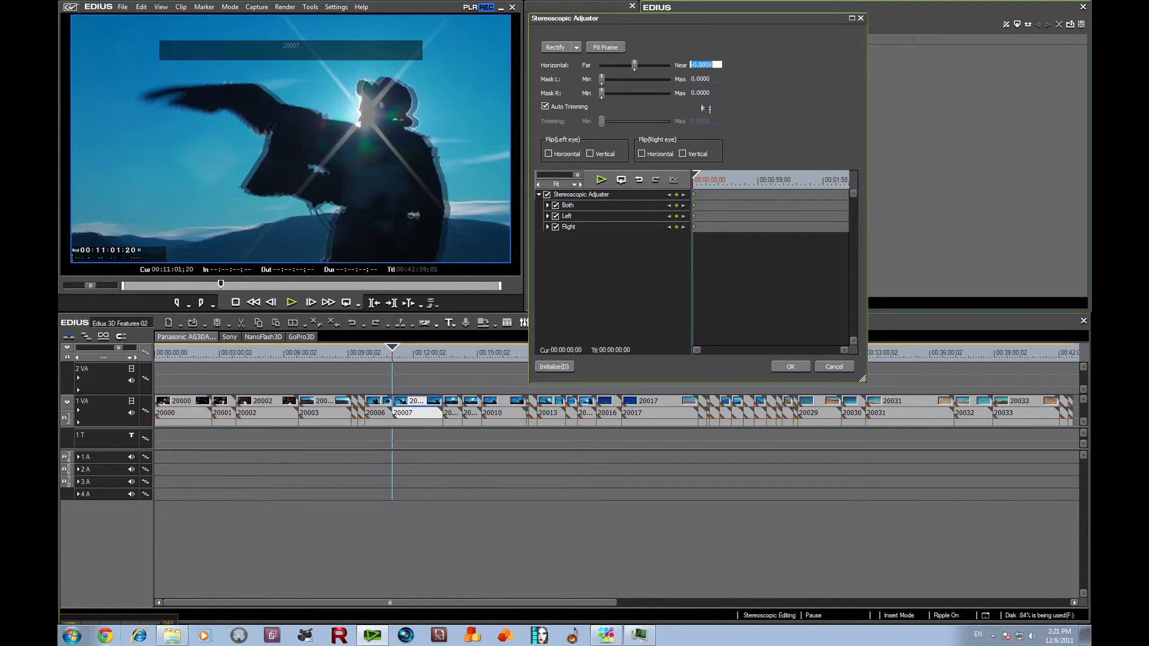
drag(632, 65, 636, 64)
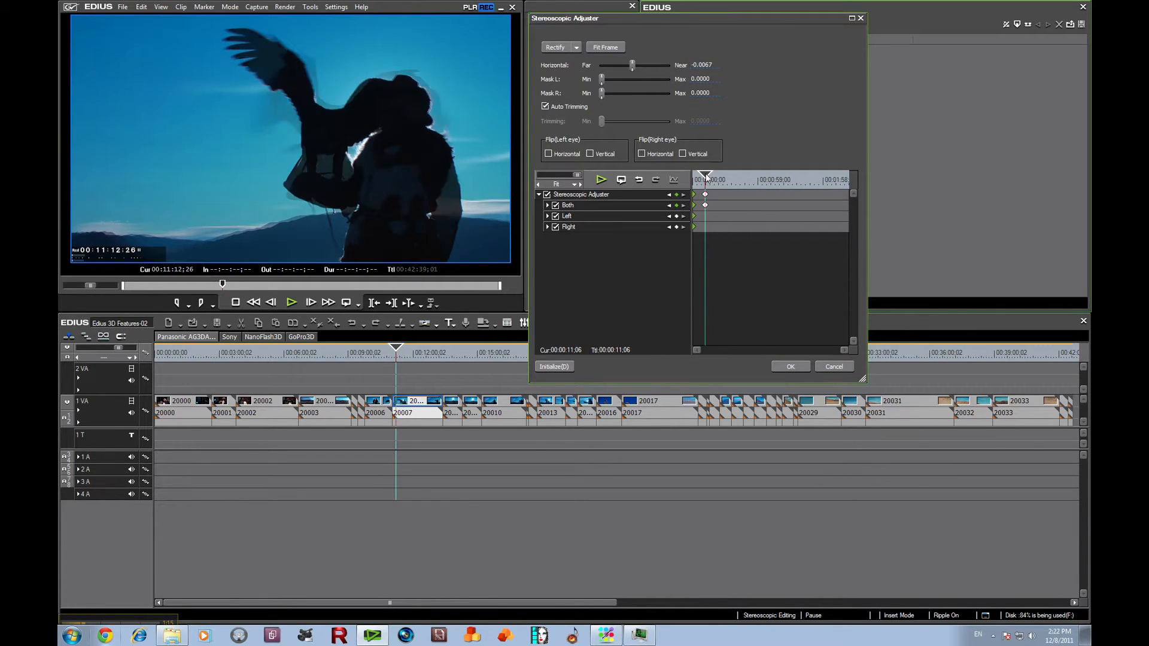
Add a horizontal convergence keyframe at -0.0040 near the clip's end
click(620, 179)
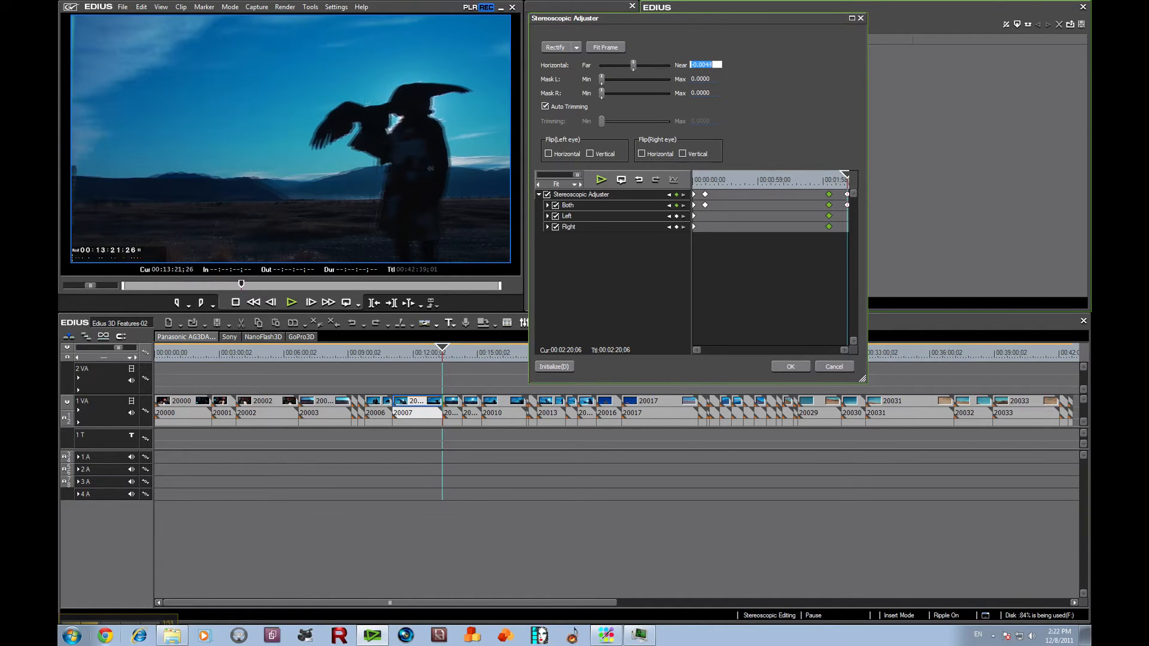
drag(633, 65, 630, 65)
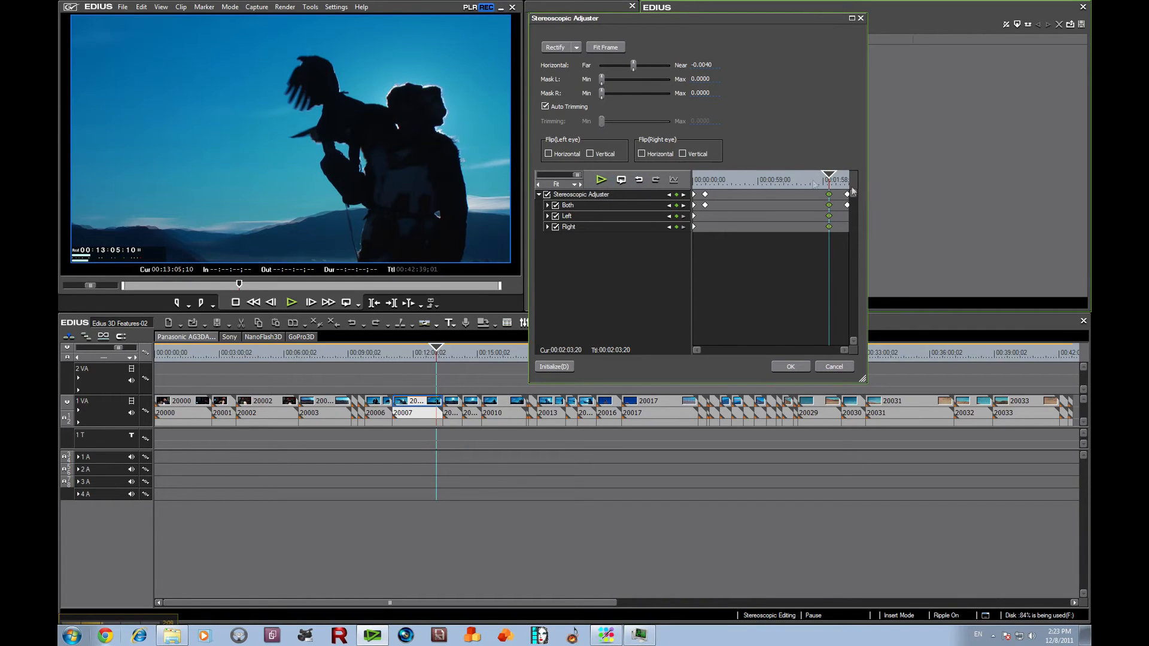
Set the final horizontal offset to -0.0114 and play back the convergence animation
click(601, 180)
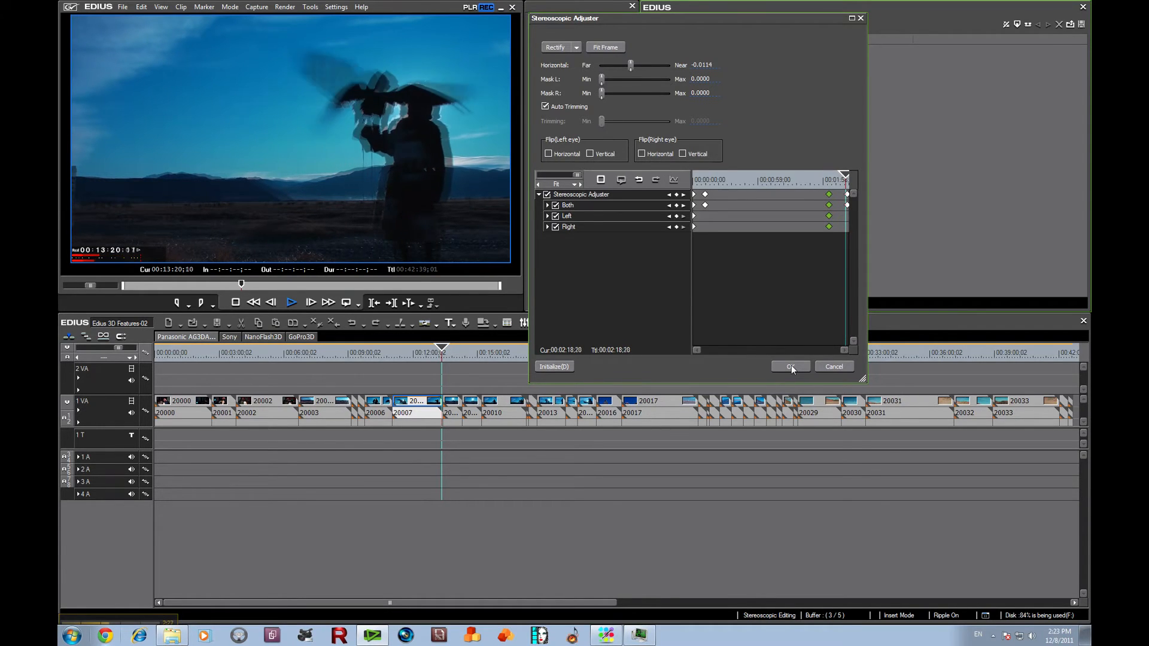
Apply the Stereoscopic Adjuster with OK and play the clip to preview convergence
click(790, 366)
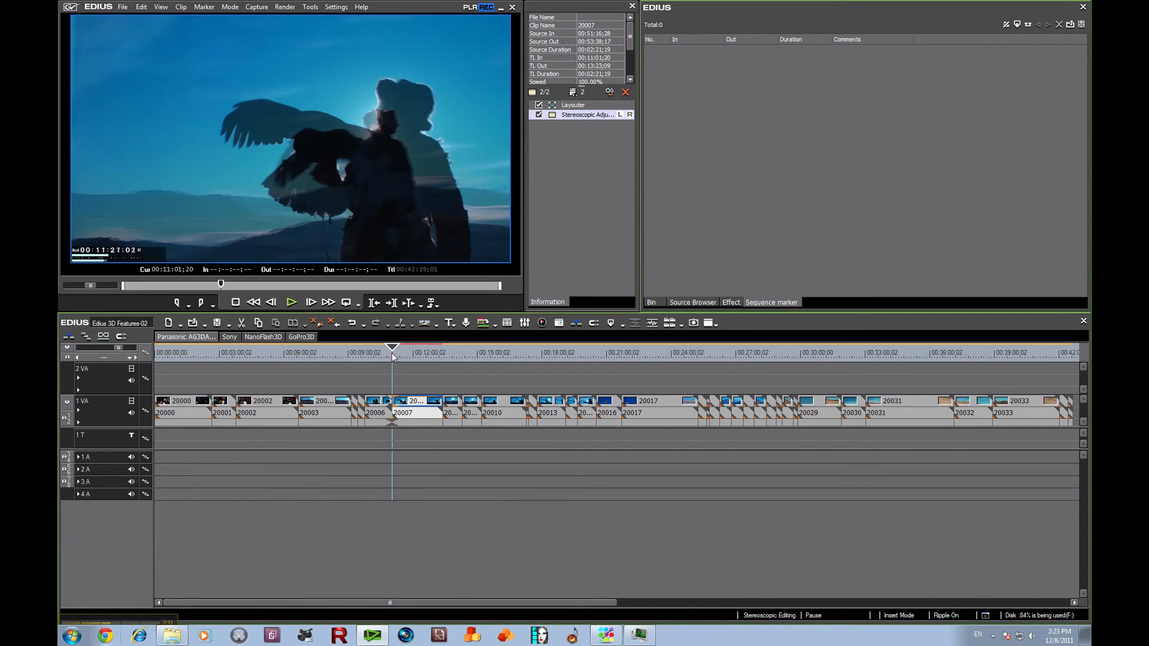
click(270, 303)
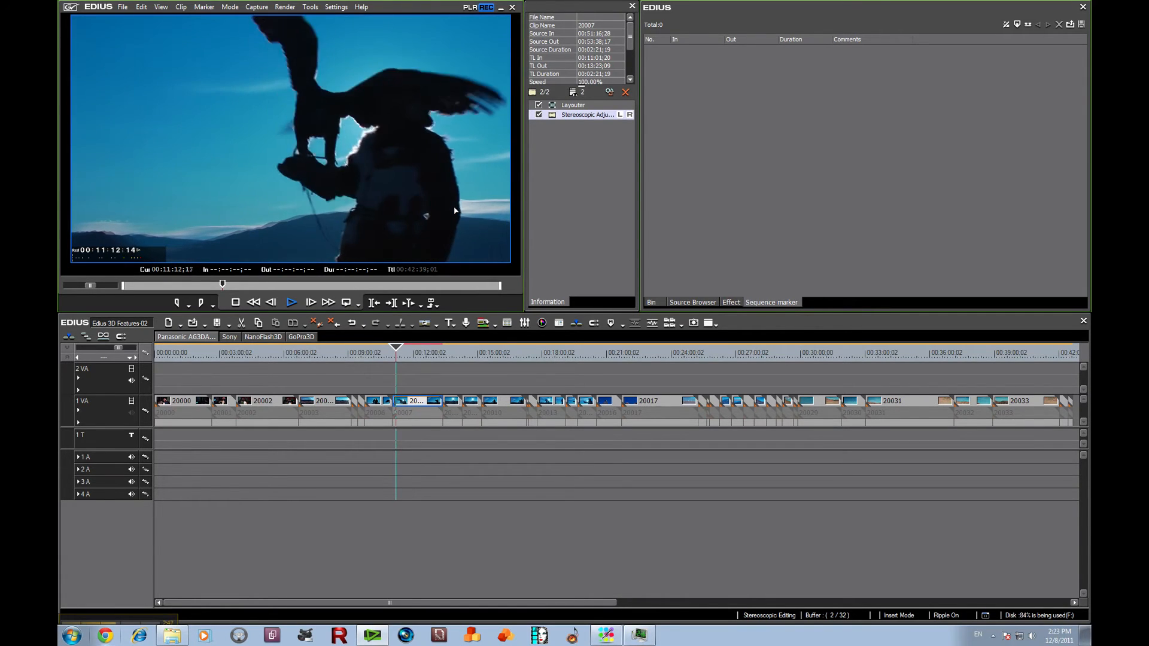
click(291, 302)
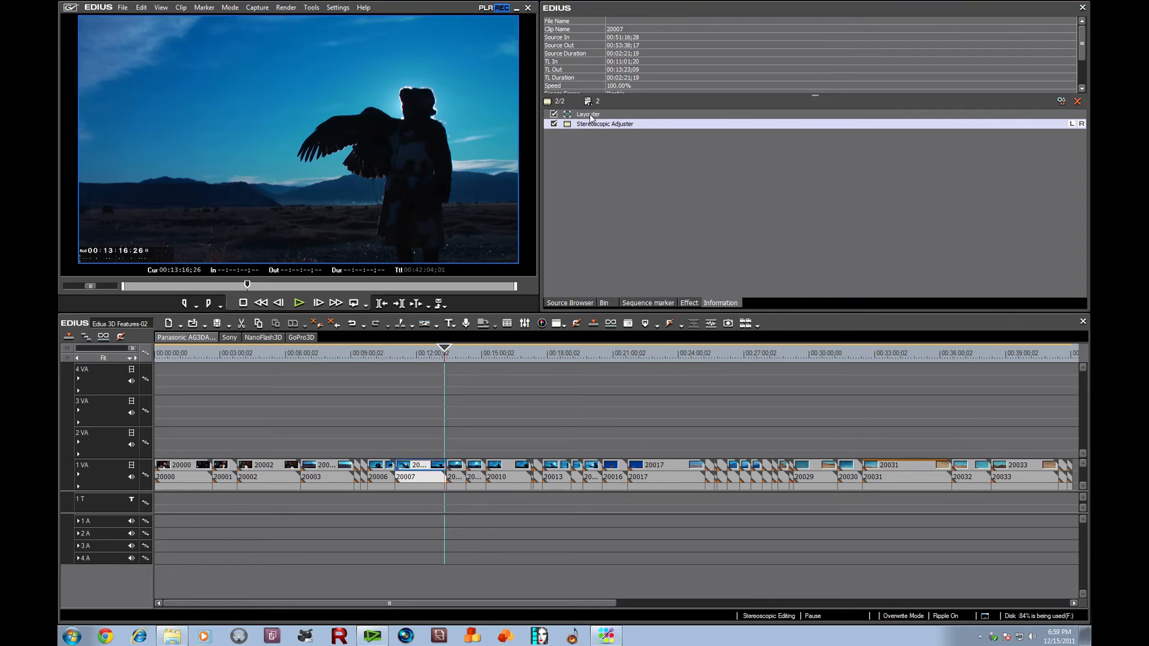
Reopen and cancel the Stereoscopic Adjuster, then select Layouter in the Information palette
double_click(605, 124)
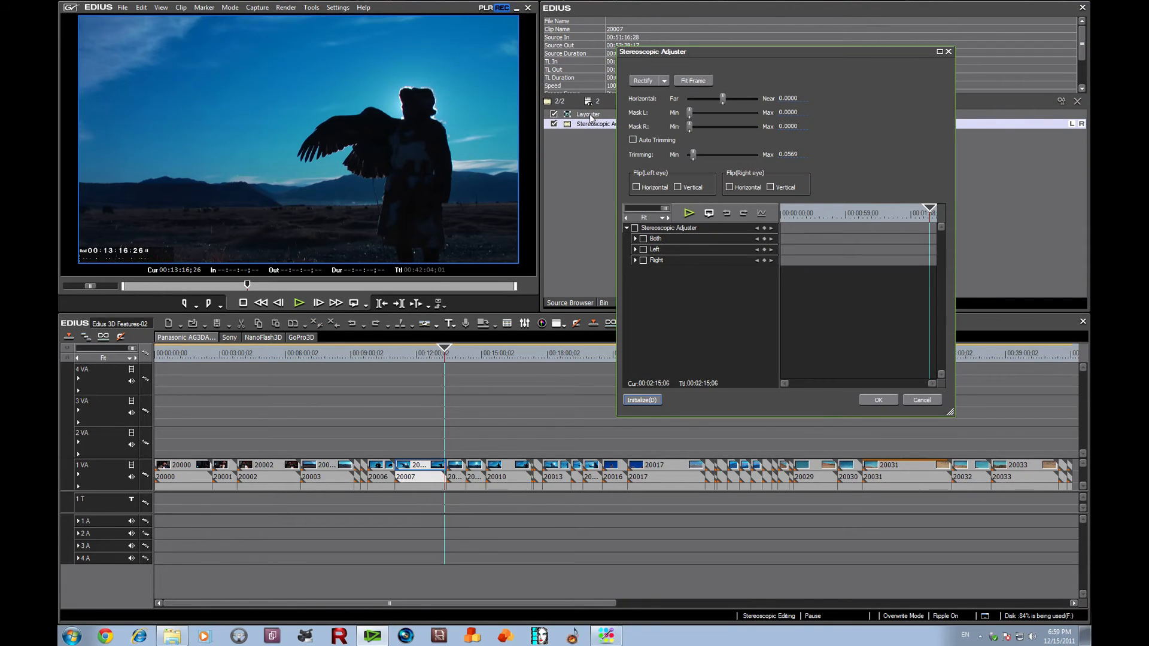
click(879, 400)
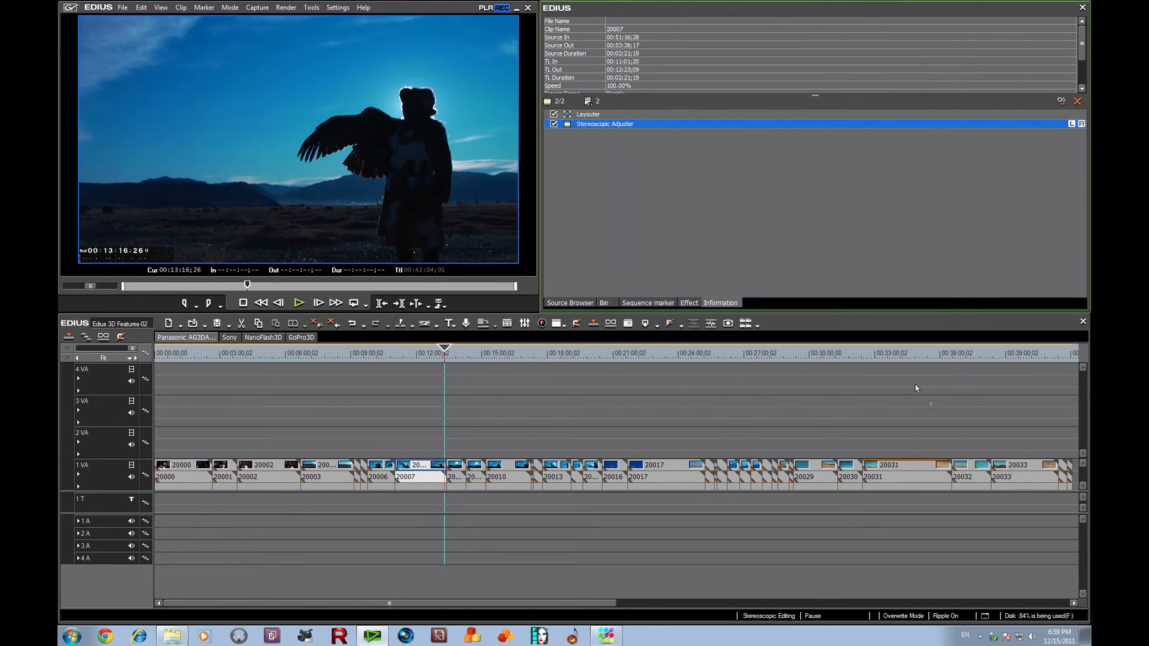
click(587, 114)
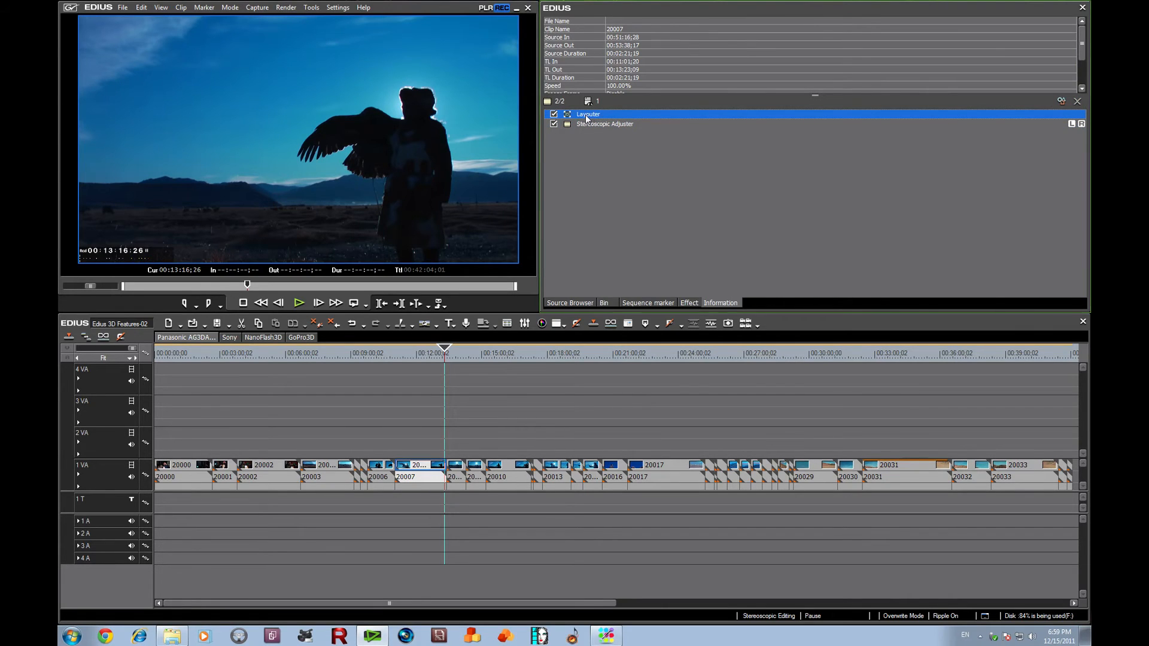
Open clip 20007's Layouter dialog and enable 3D layout mode
double_click(588, 113)
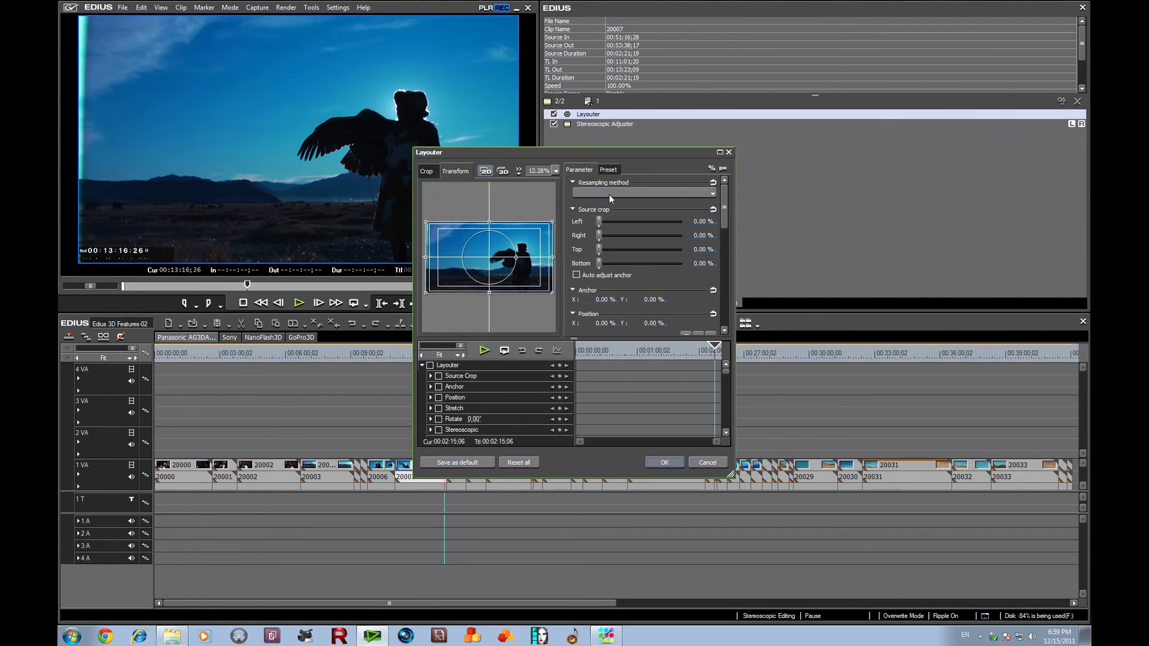
click(485, 171)
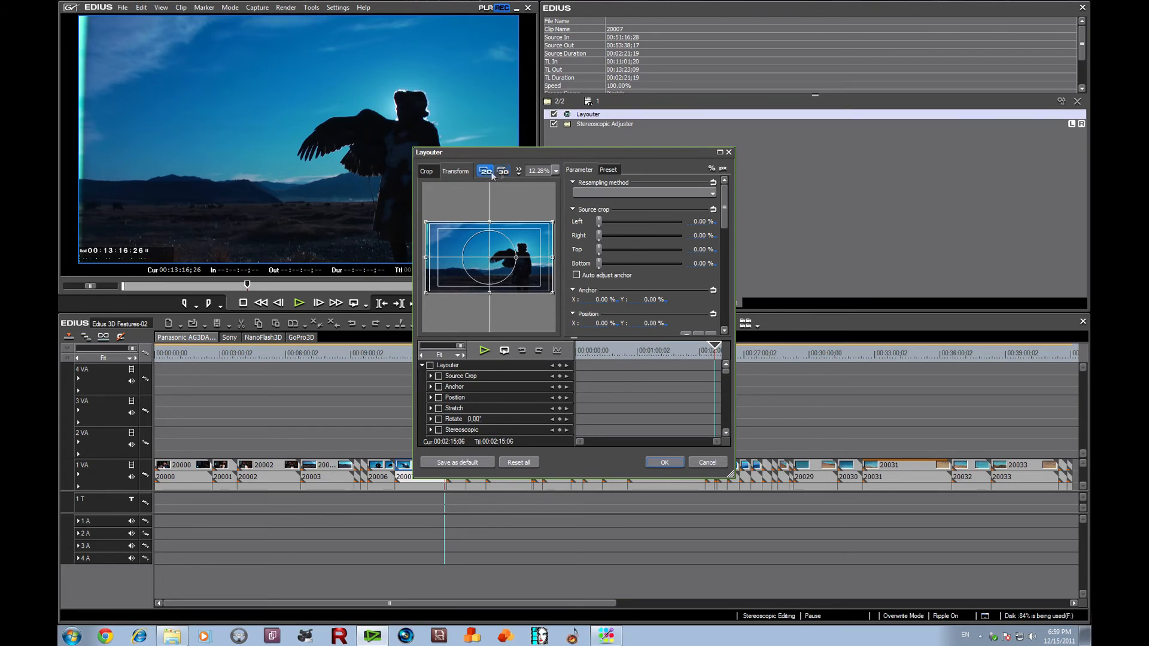
click(502, 170)
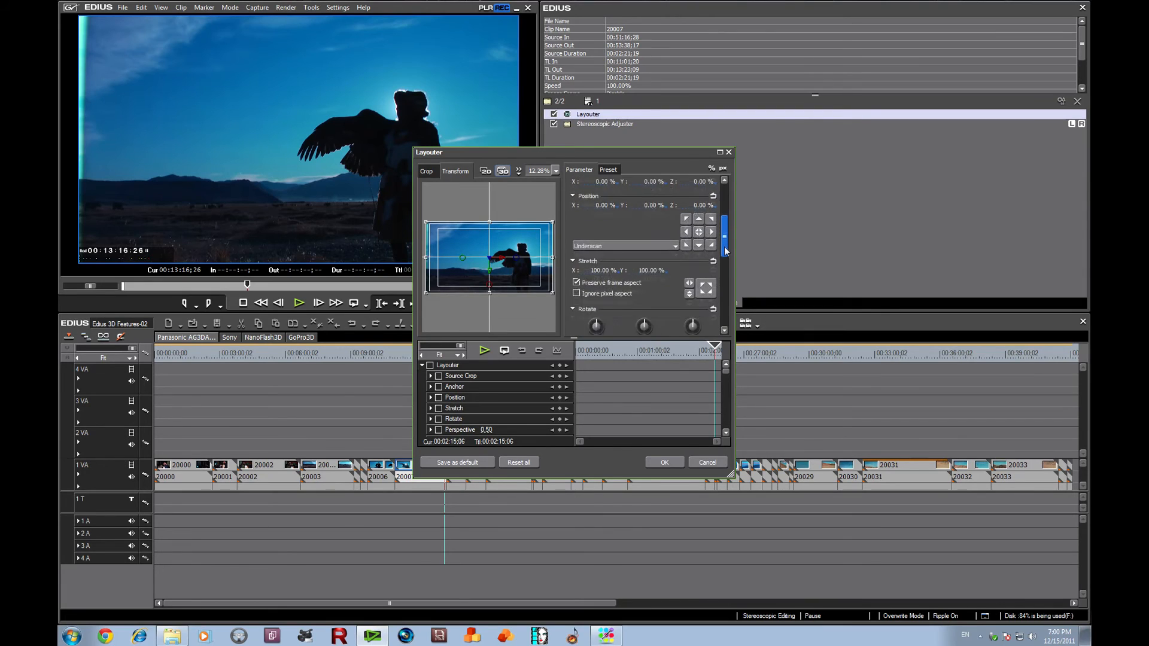
Scroll to the Stereoscopic section and set lens separation to 3.61%
scroll(down, 3)
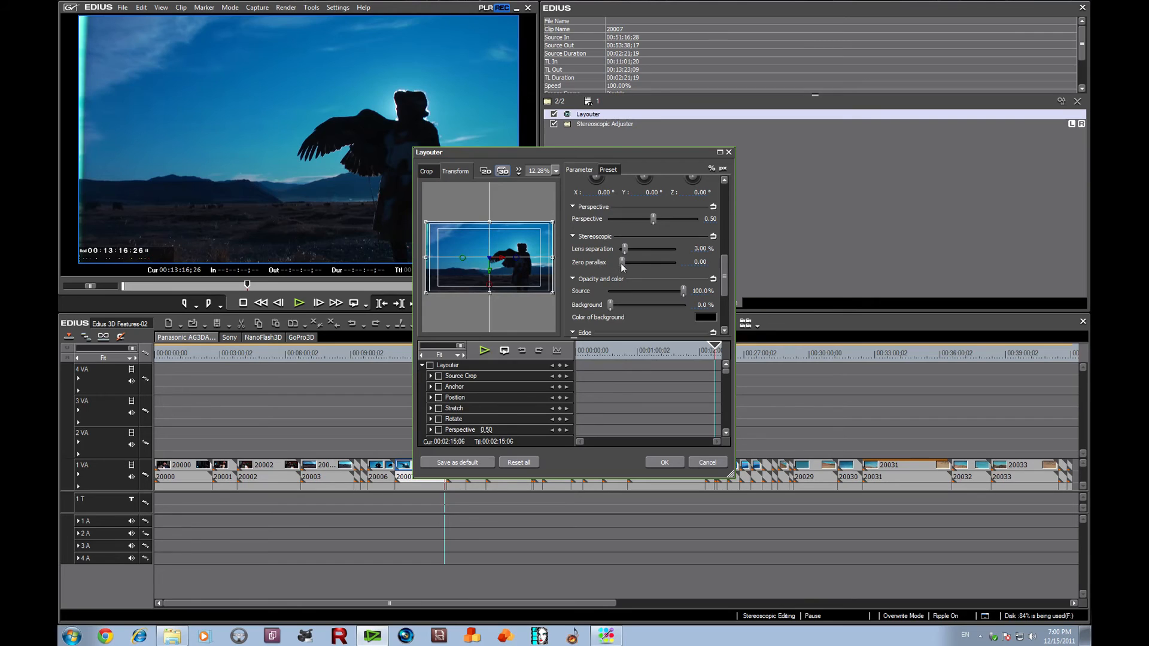
mouse_move(637, 259)
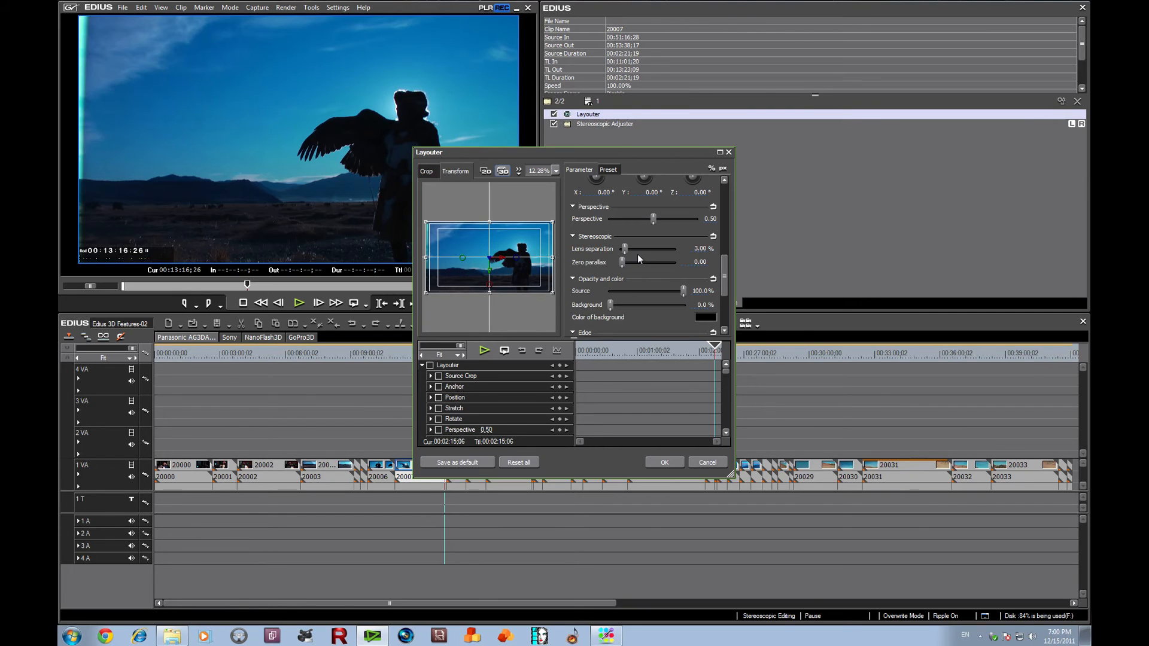
mouse_move(625, 249)
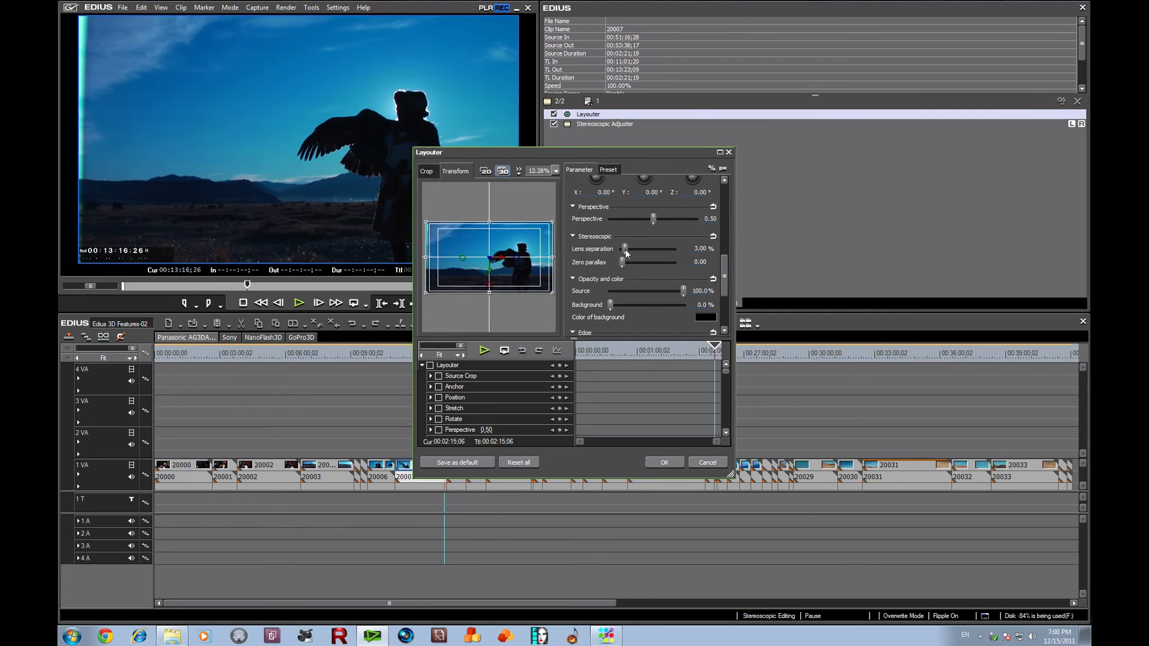
drag(624, 248, 675, 248)
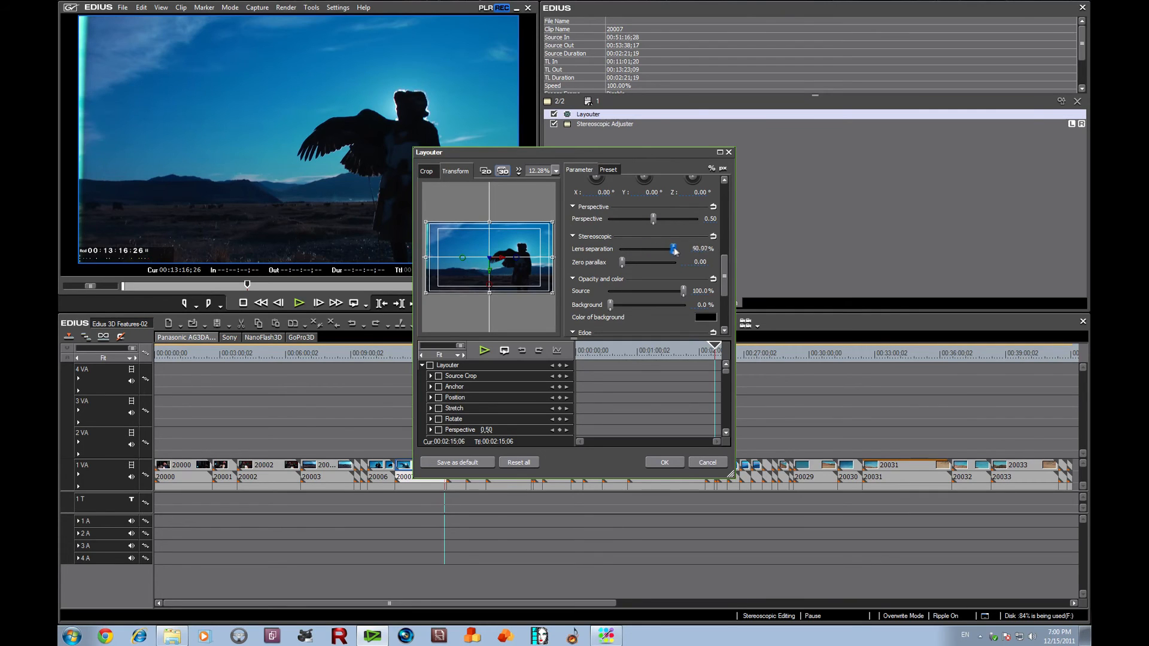
drag(673, 249, 624, 249)
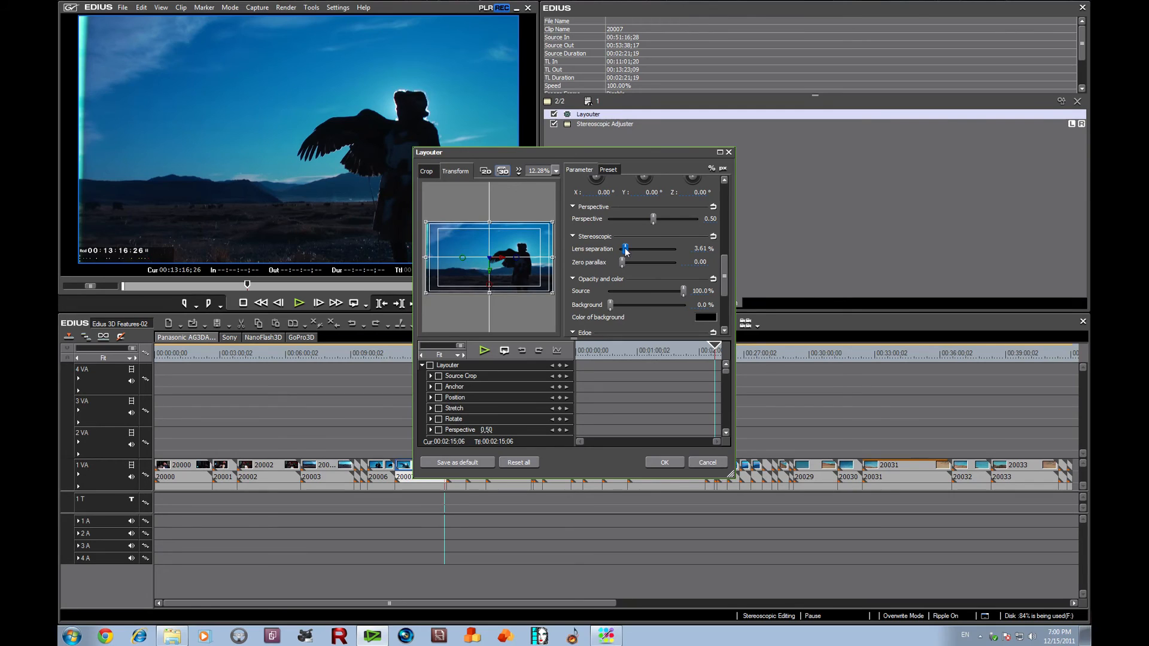
mouse_move(622, 263)
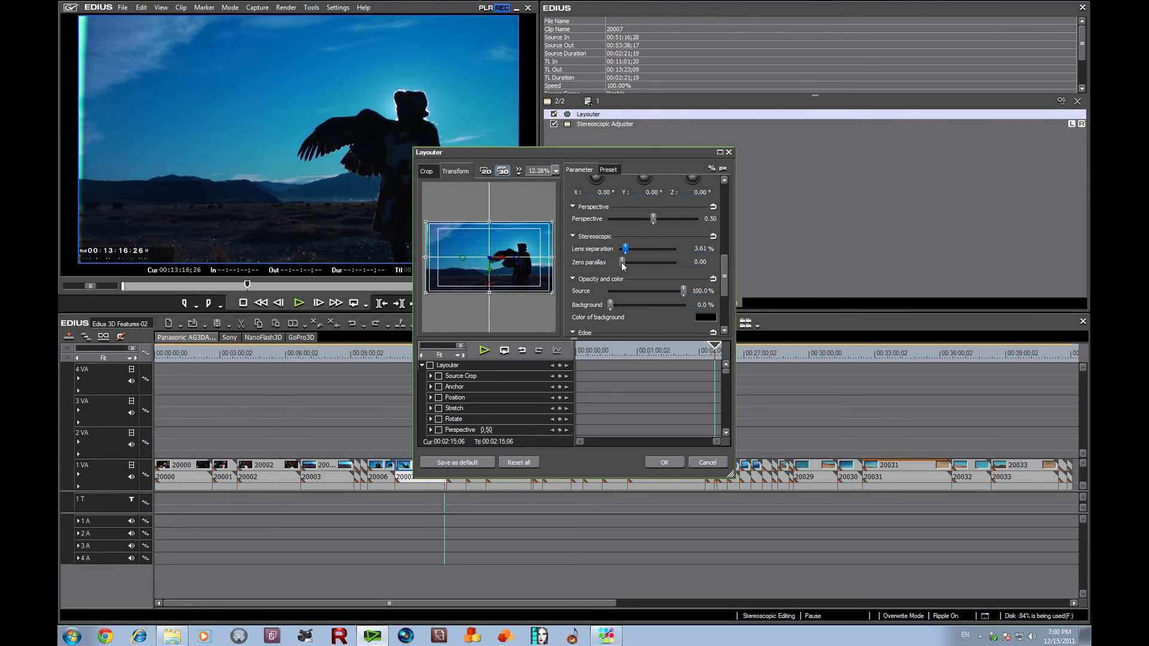
Try several zero parallax values, ending at -100.00
drag(622, 262, 633, 262)
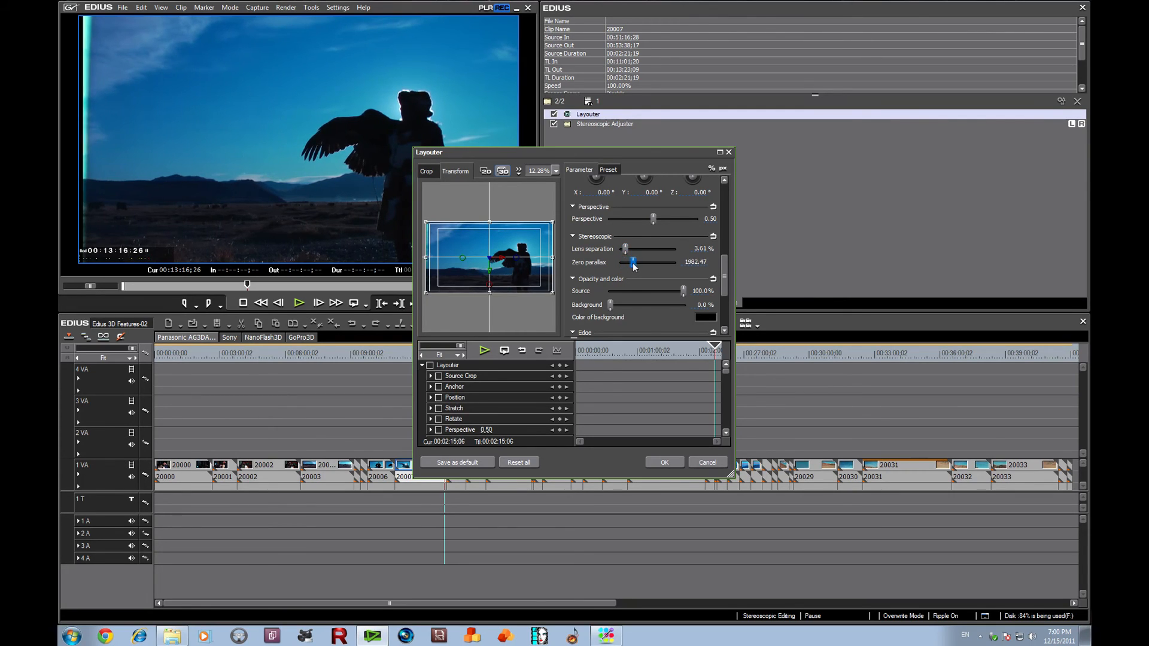
drag(632, 262, 627, 262)
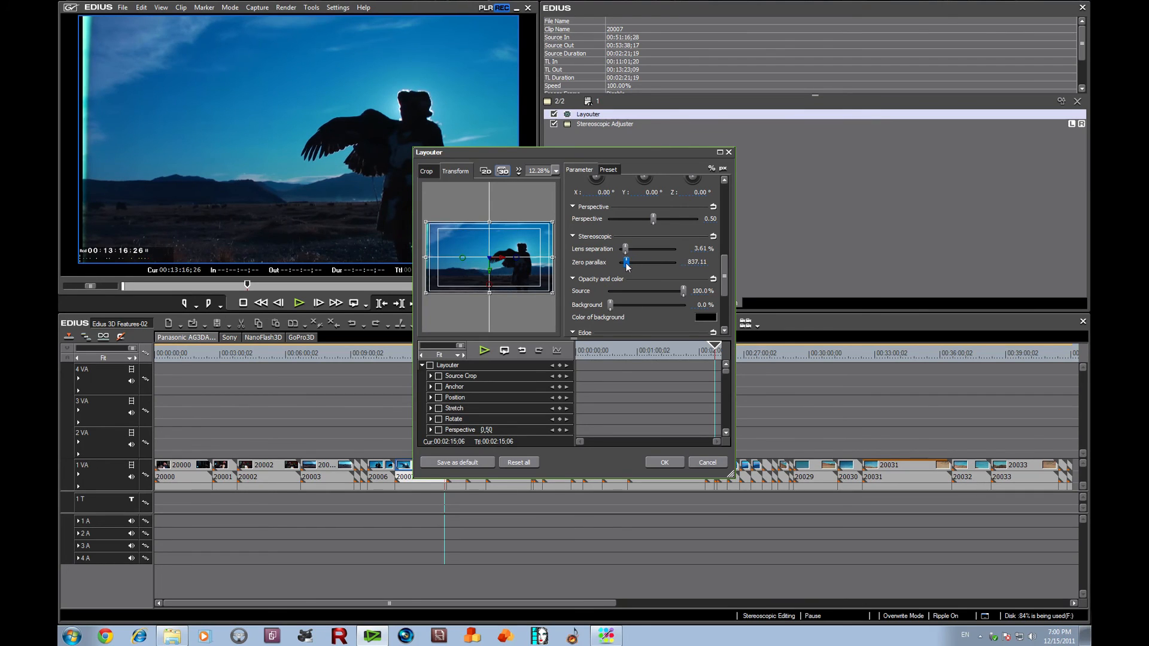
drag(624, 261, 638, 262)
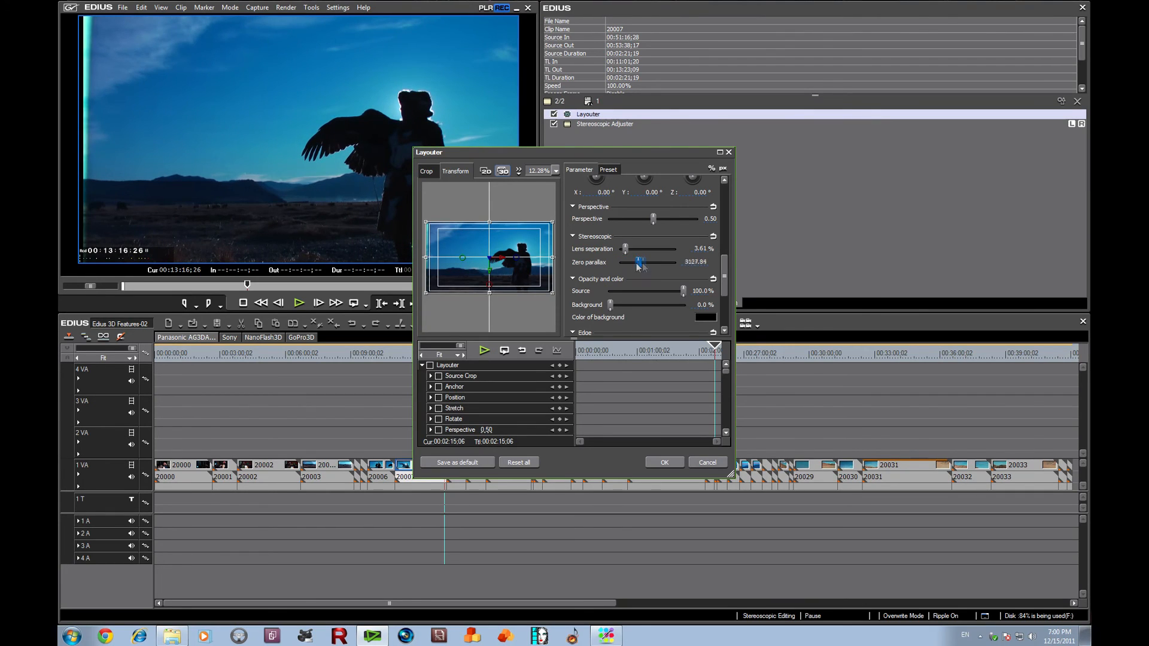
drag(637, 262, 621, 262)
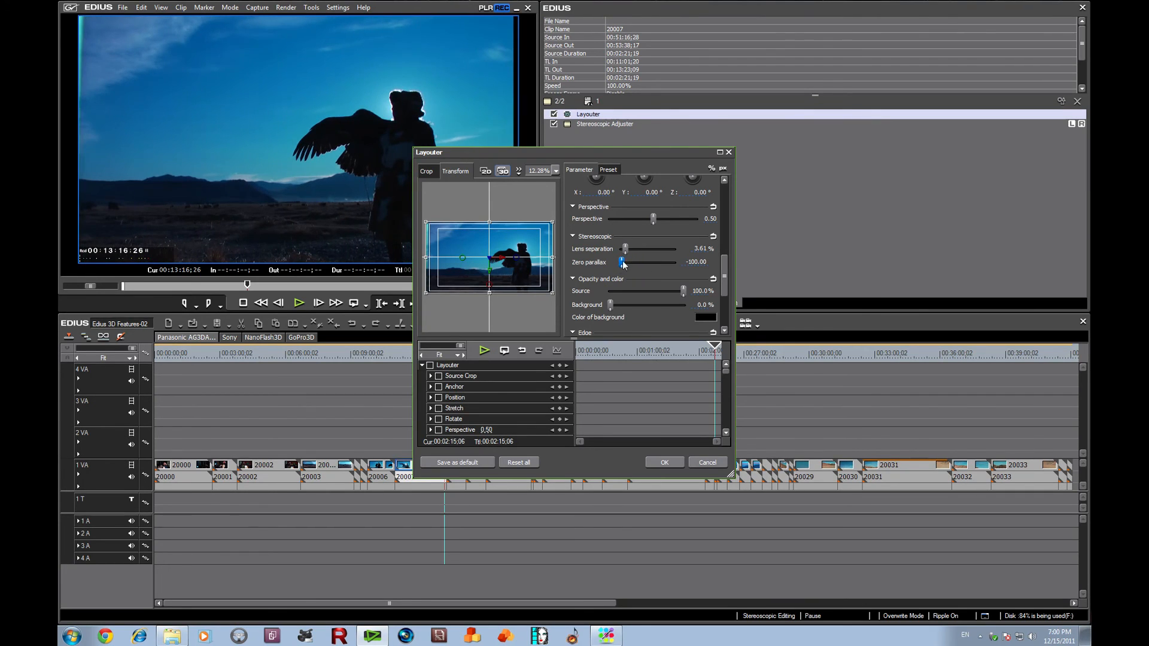